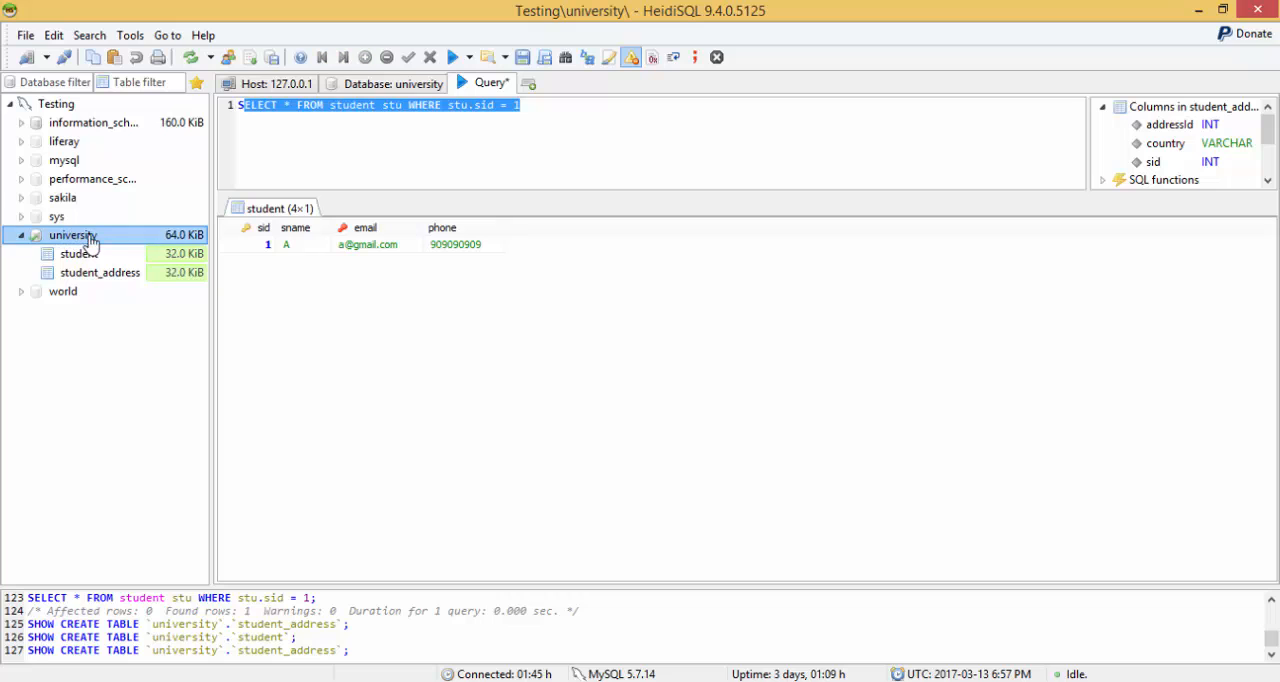
Bring up the context actions for the university database in the tree
right_click(70, 234)
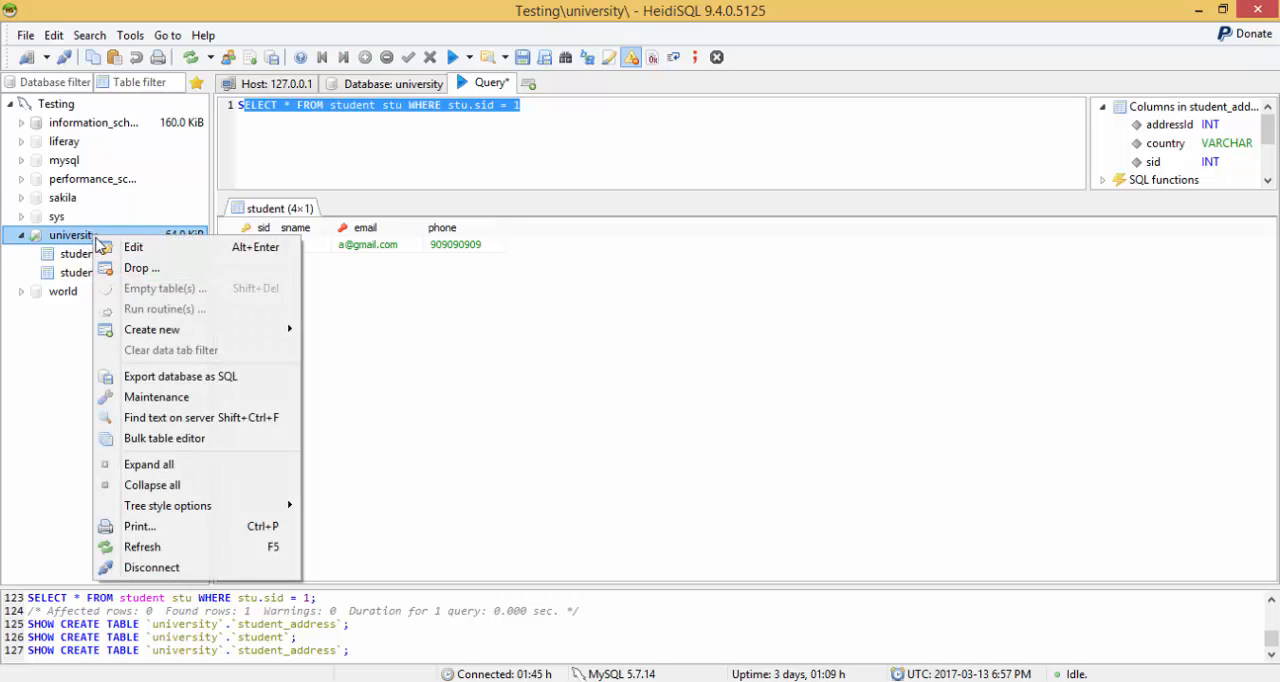
mouse_move(180, 376)
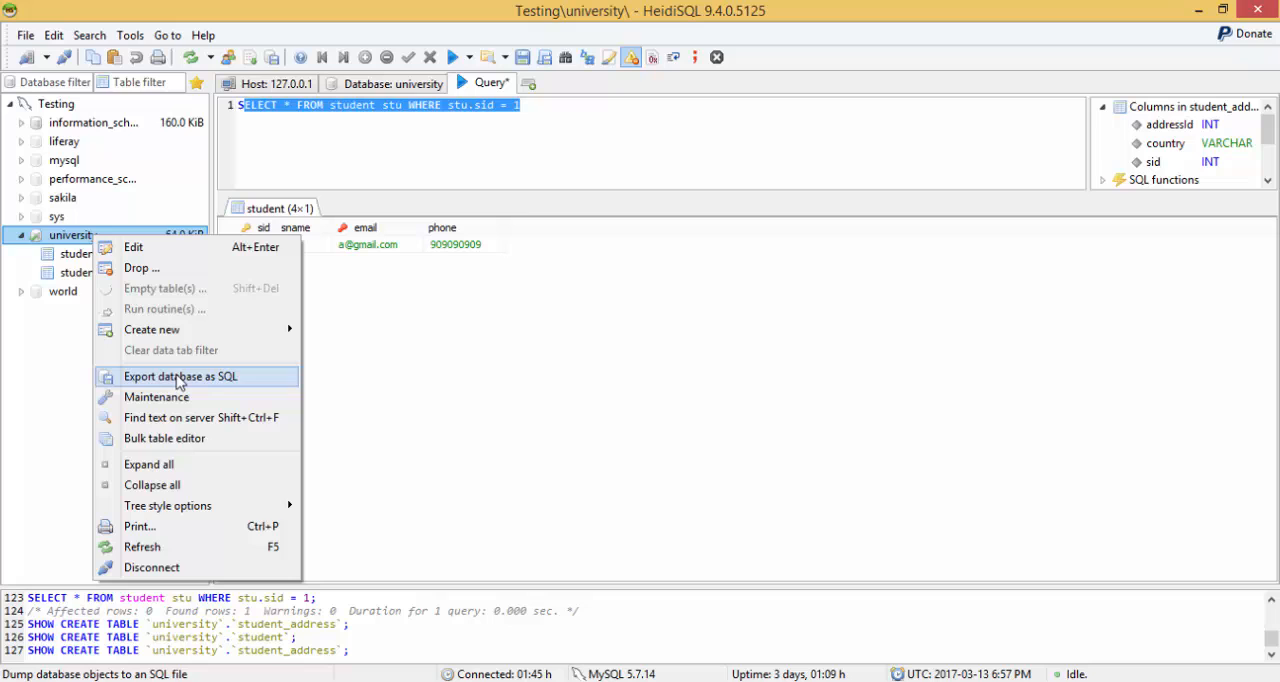
Start an SQL export of university covering student and student_address, with data as INSERTs
click(181, 376)
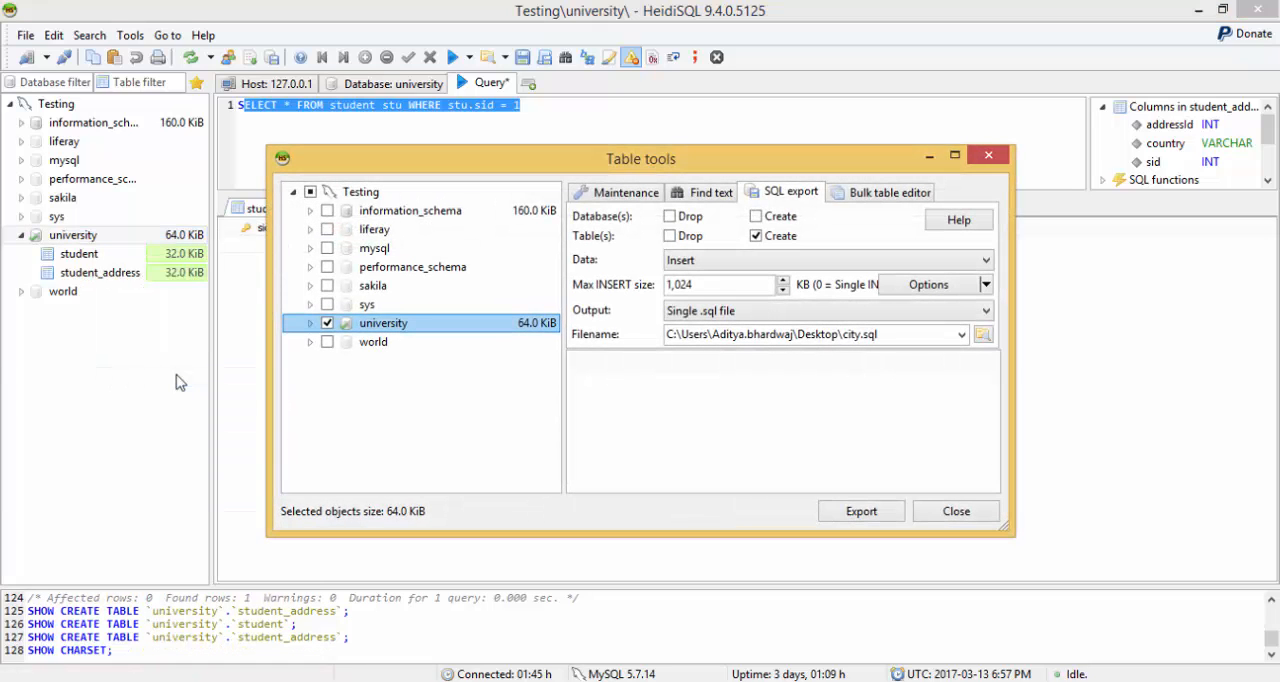
mouse_move(360, 360)
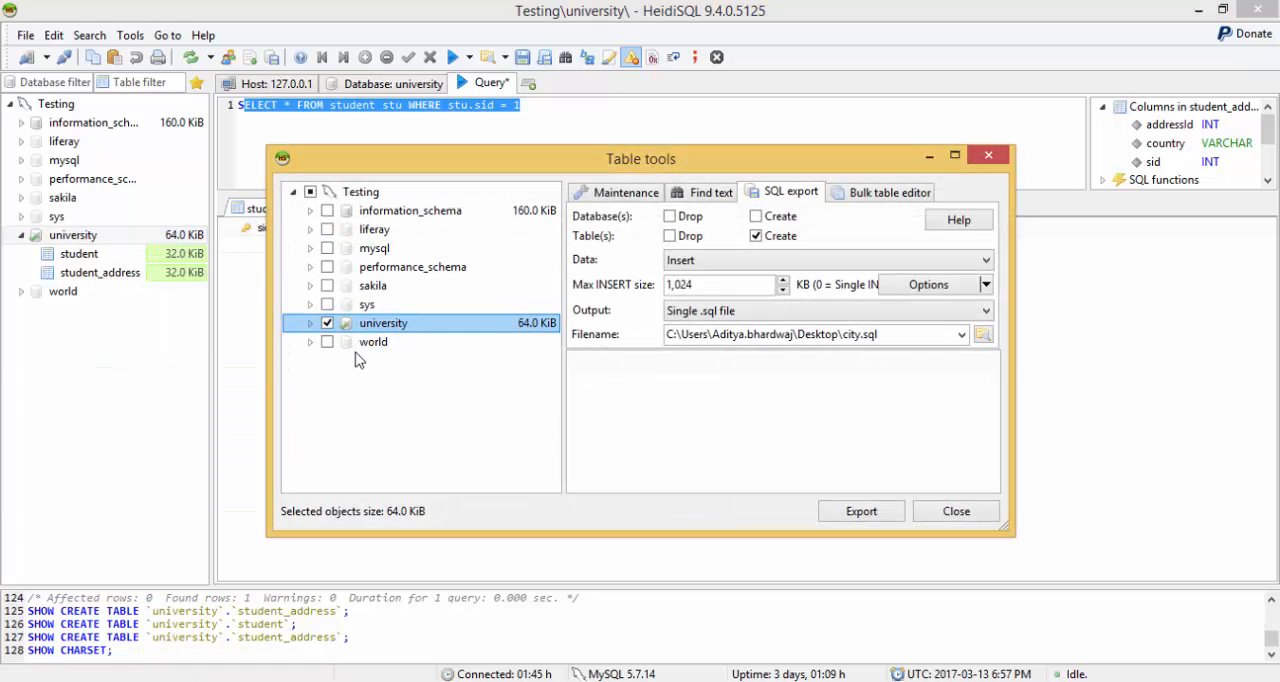
click(310, 322)
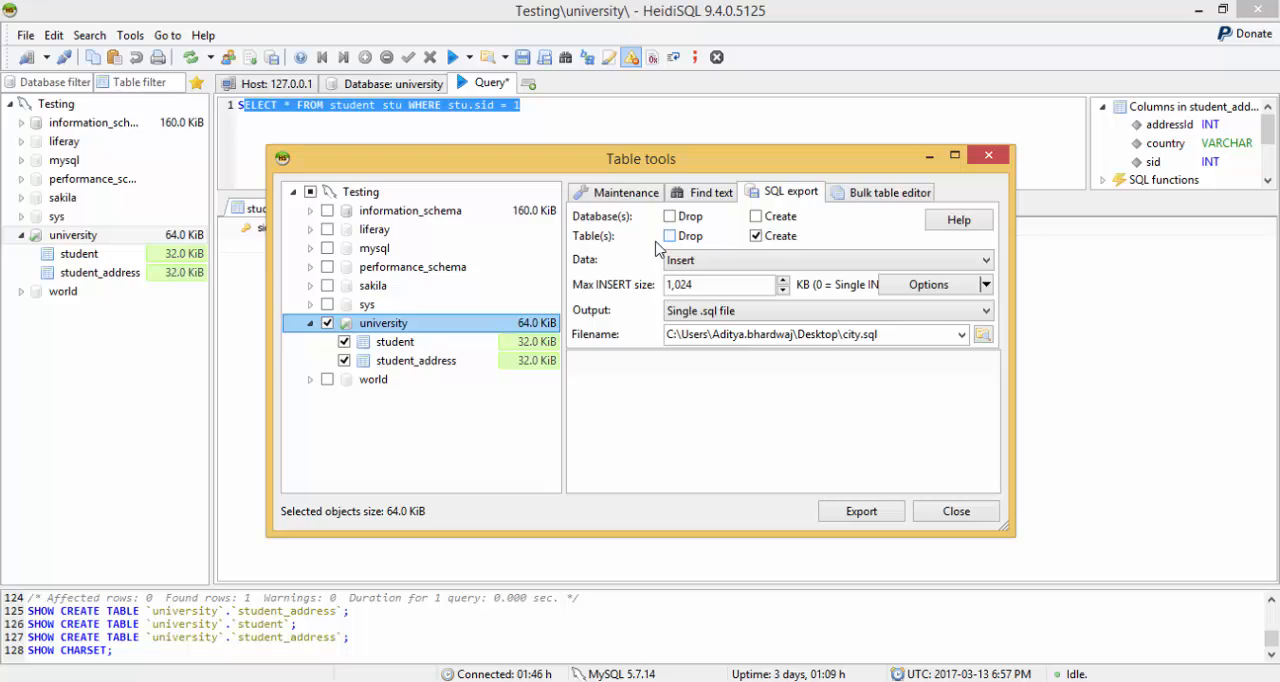
click(757, 236)
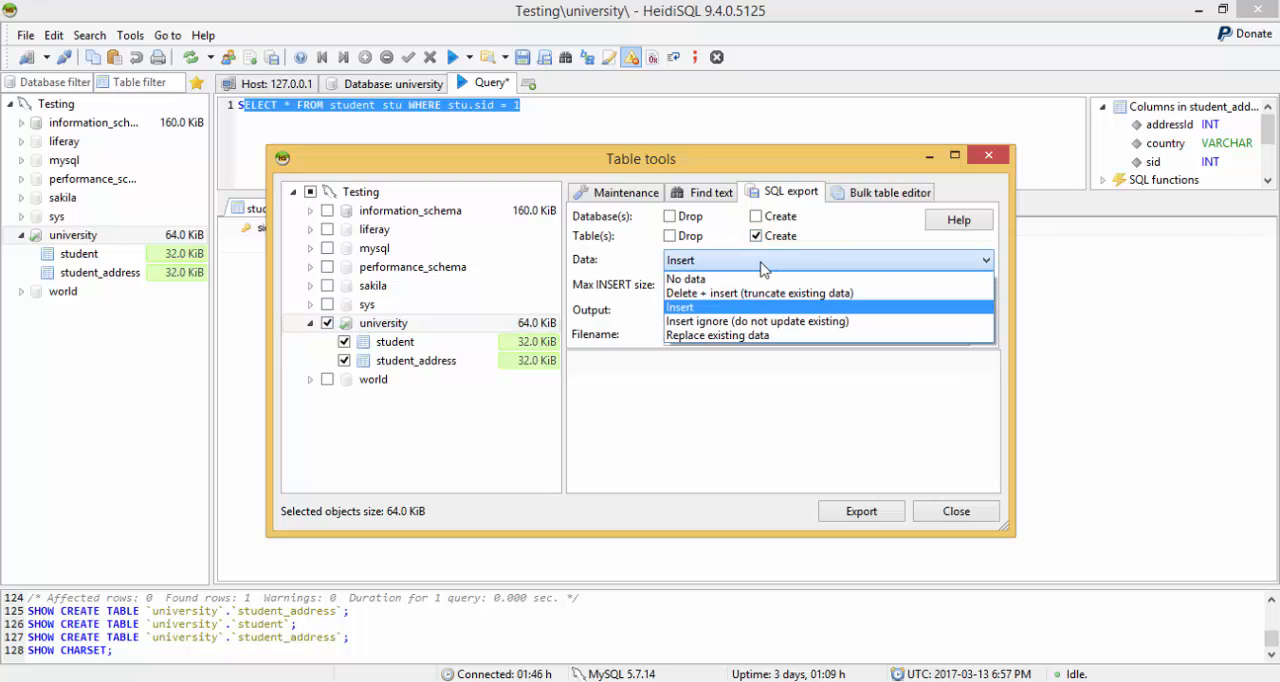
mouse_move(728, 307)
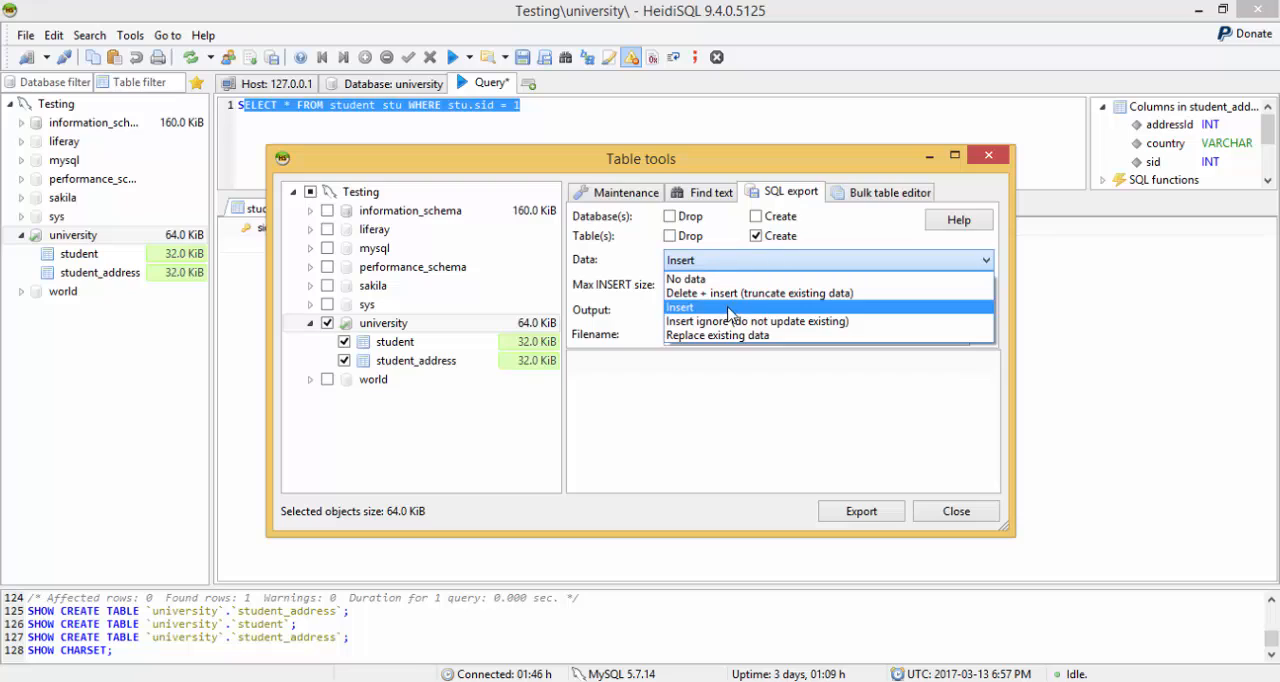
click(679, 307)
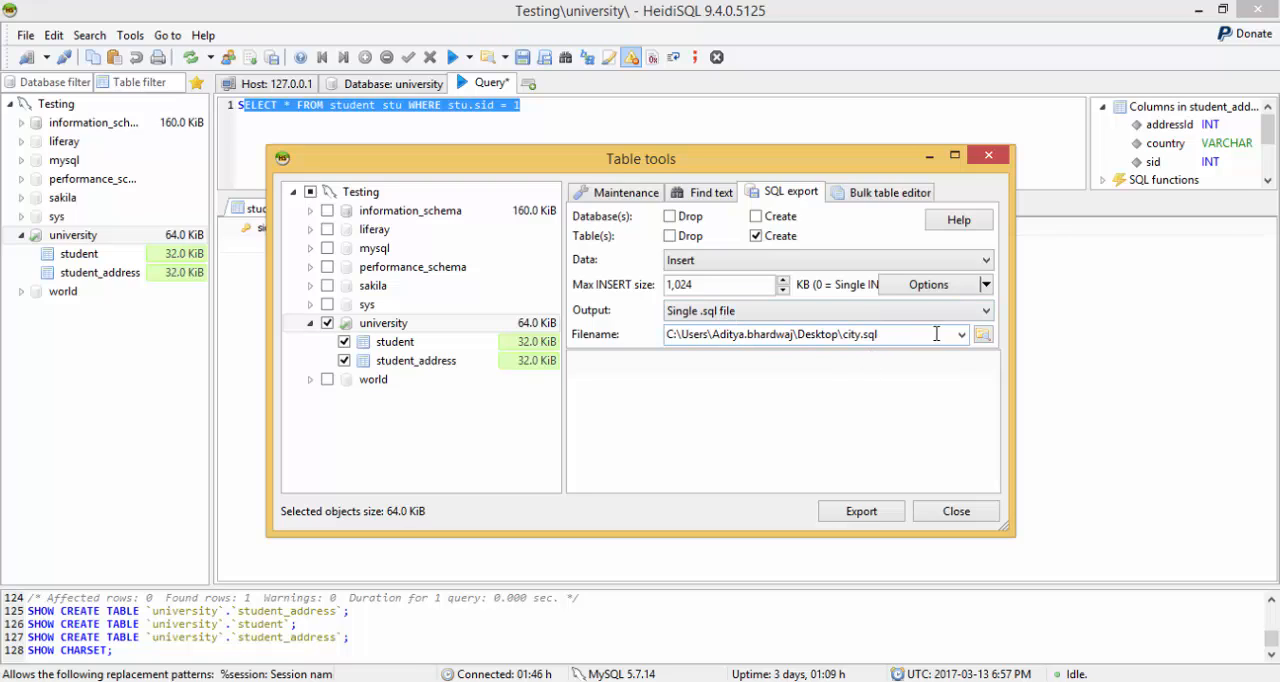
mouse_move(955, 350)
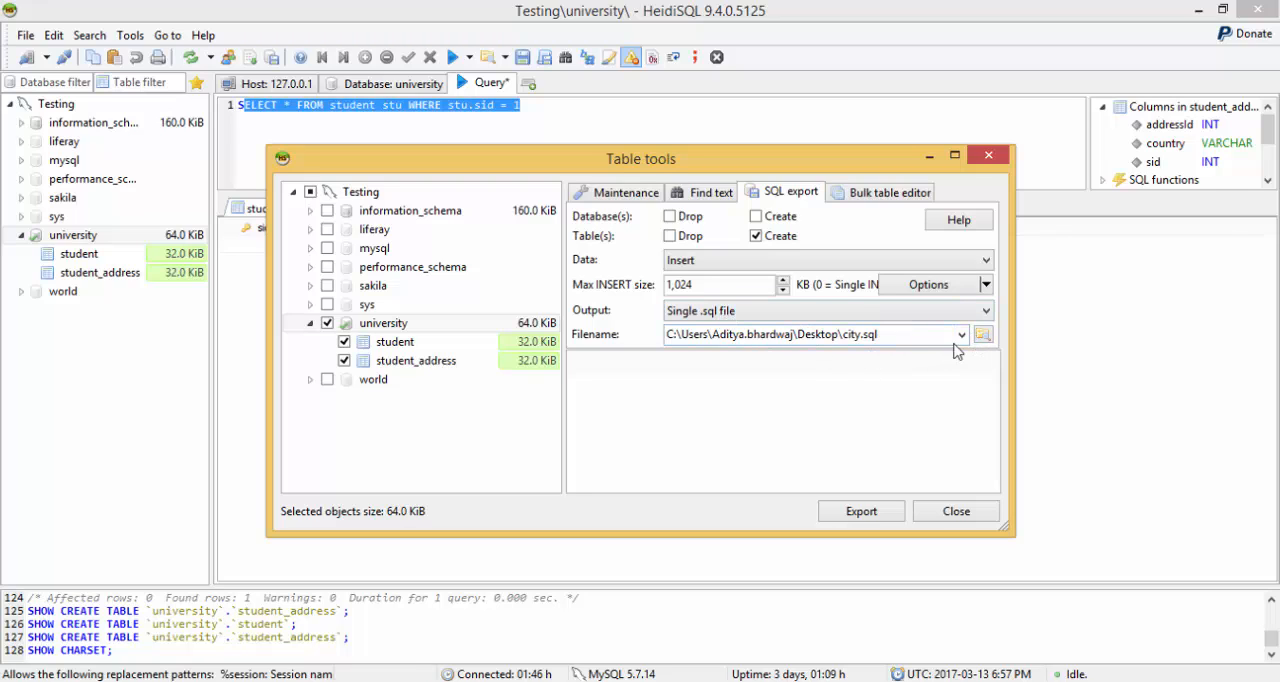
Set the export destination to universitydatabase.sql on New Volume (D:)
click(983, 334)
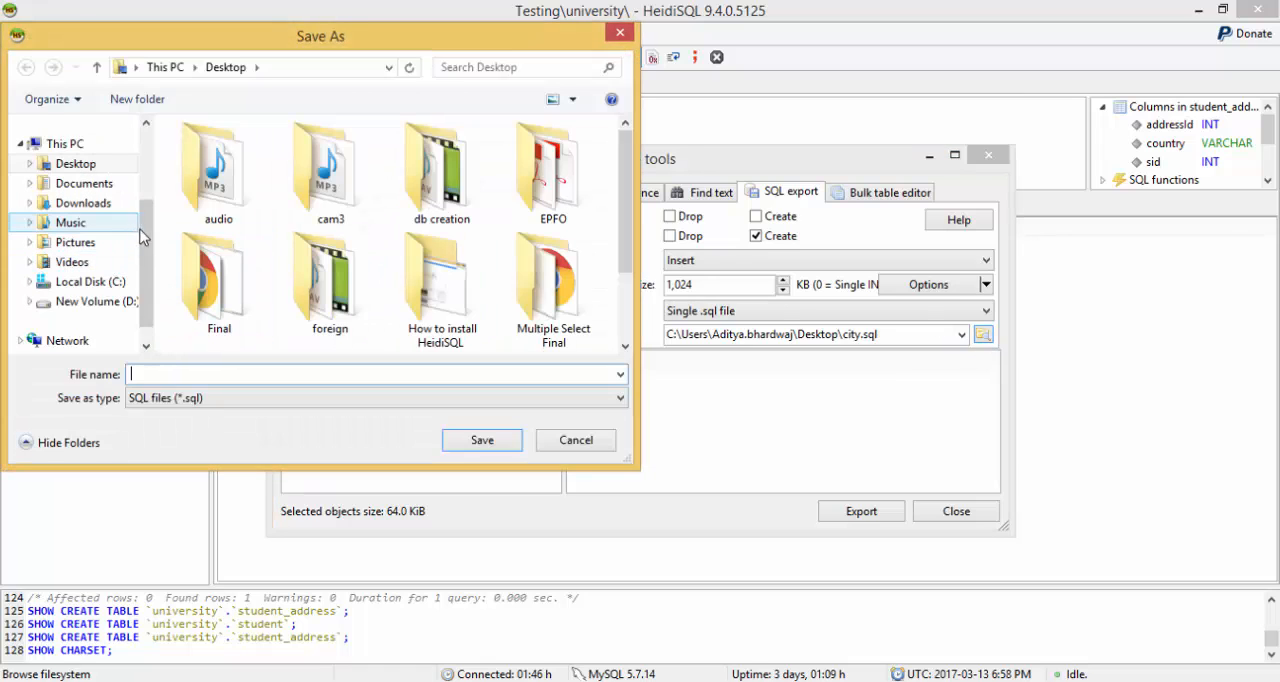
click(95, 301)
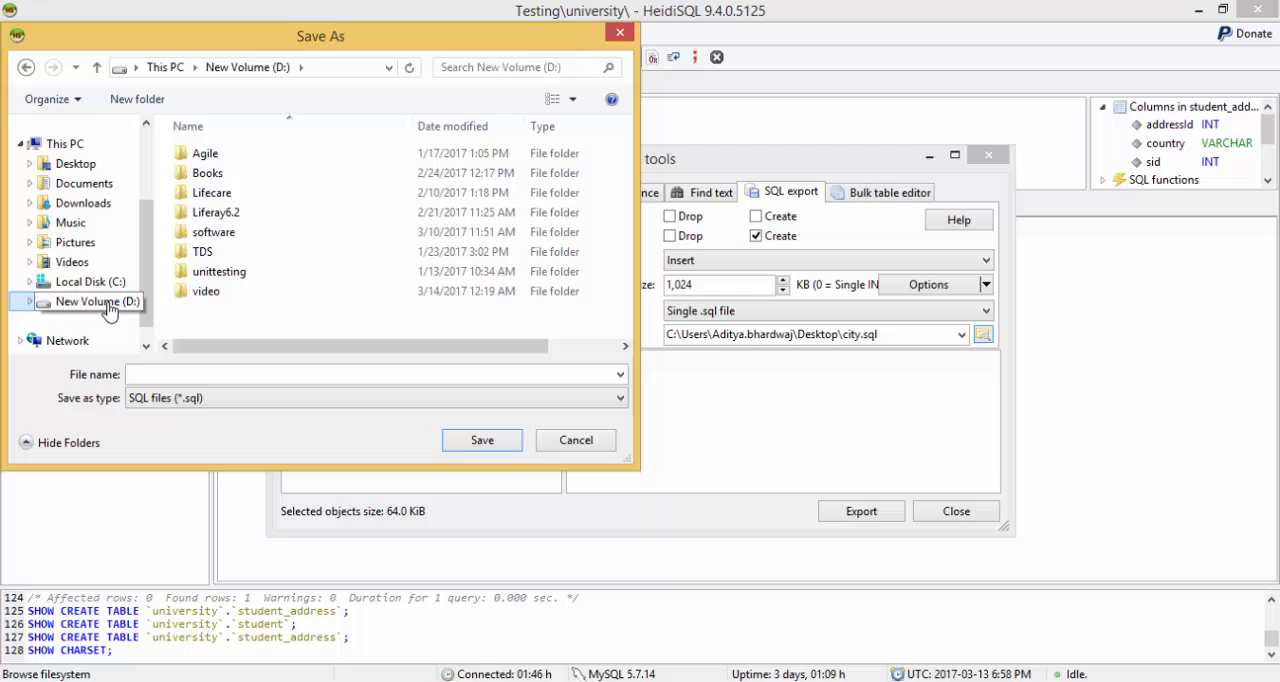
click(375, 374)
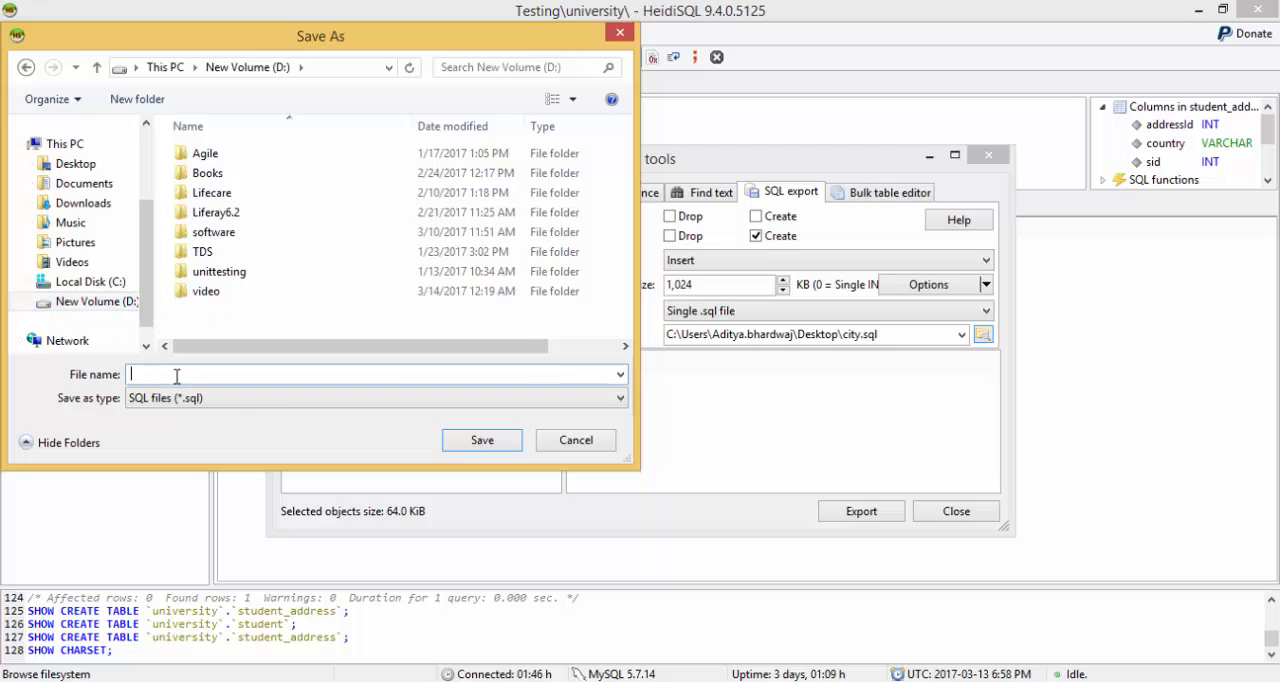
text(univ)
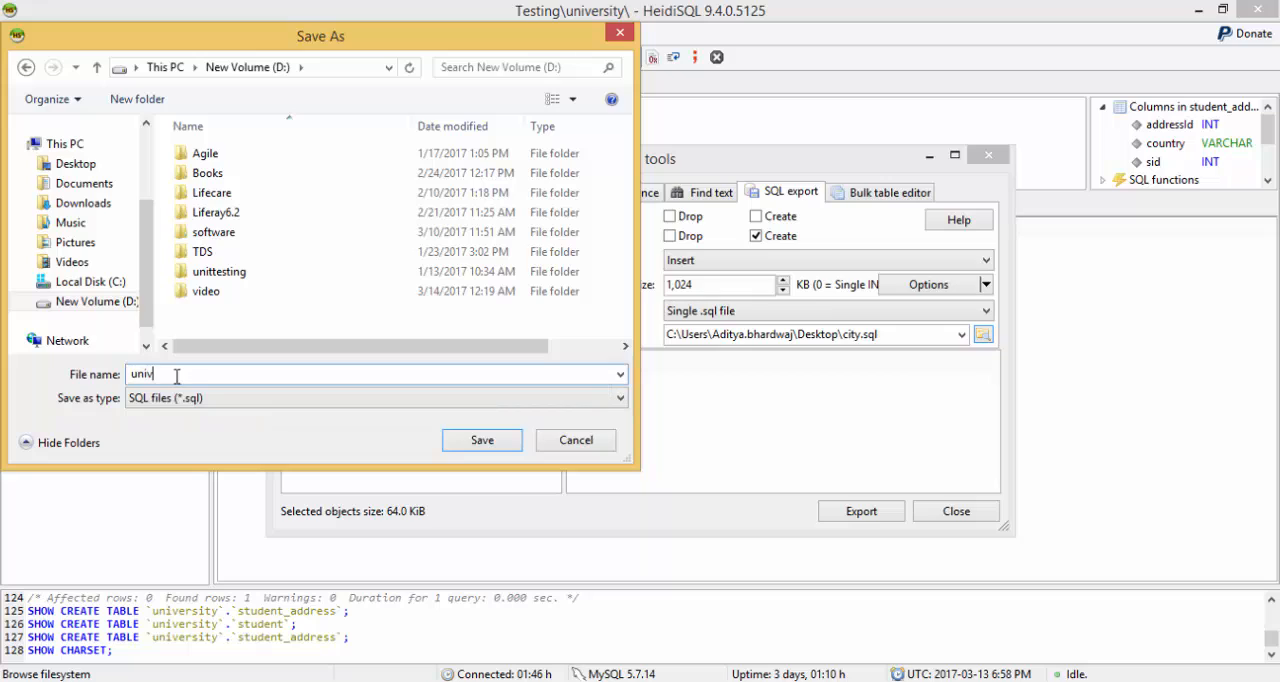
text(ersitydatabase)
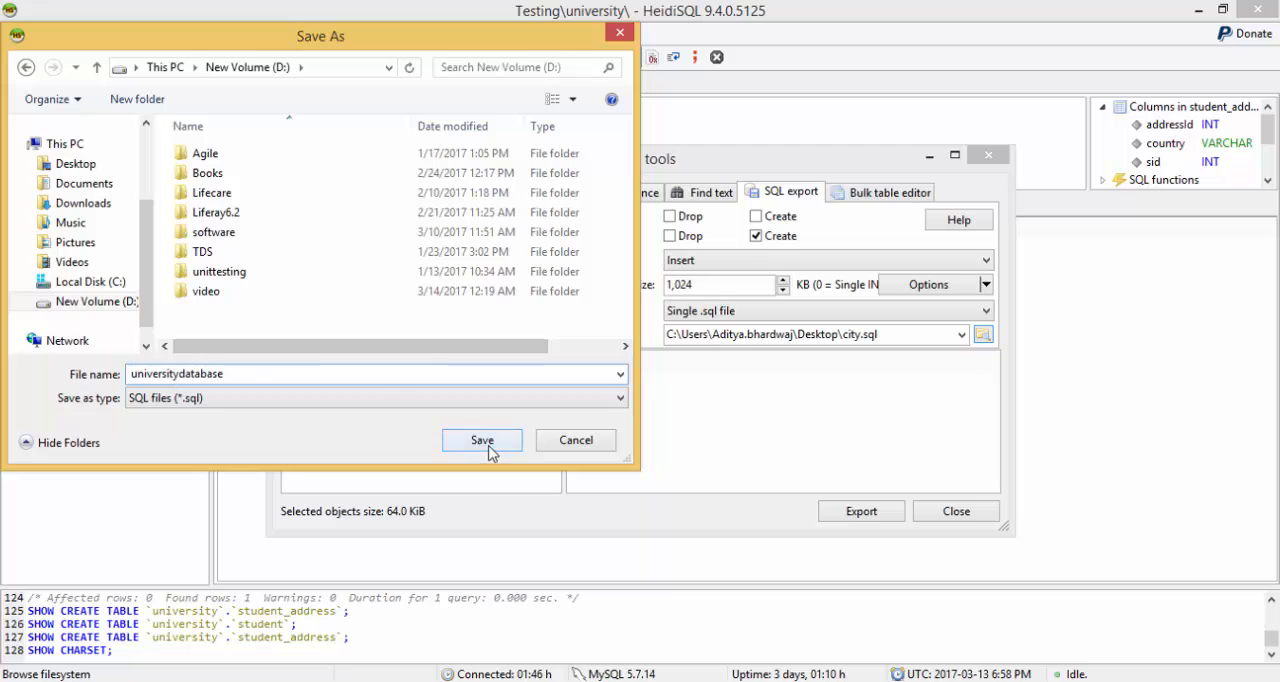
click(482, 440)
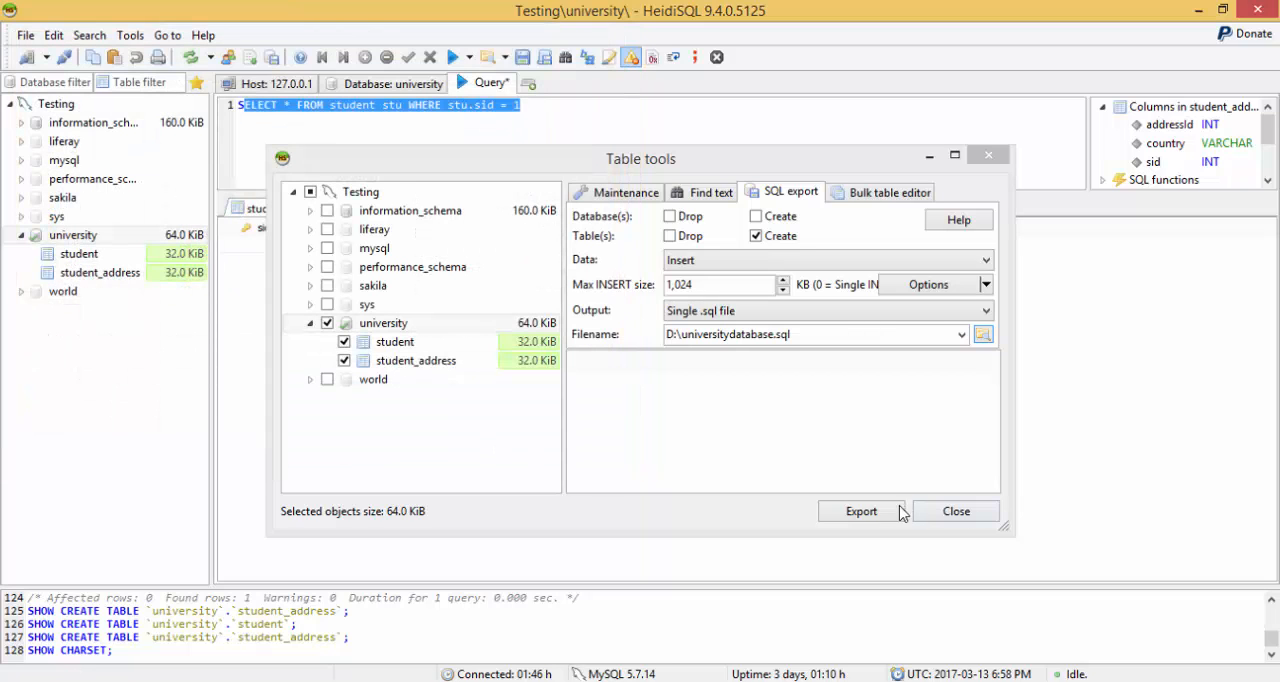
Run the export until both university tables report 100%
click(860, 511)
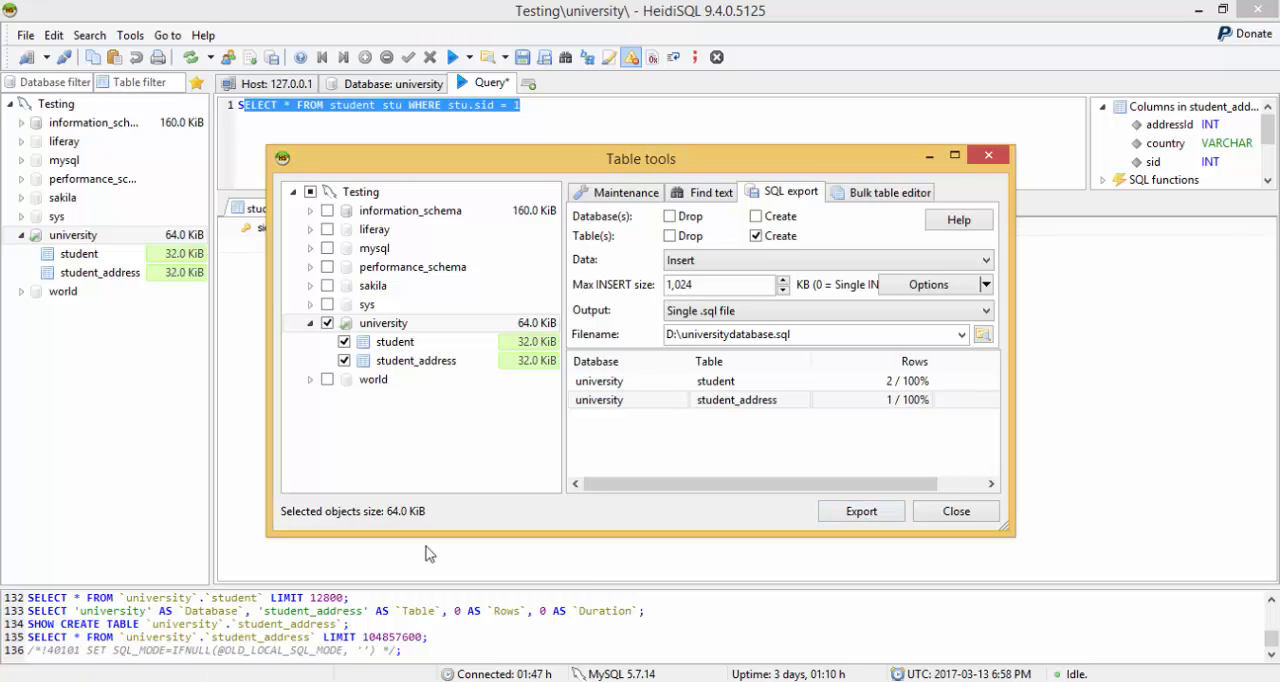
click(954, 511)
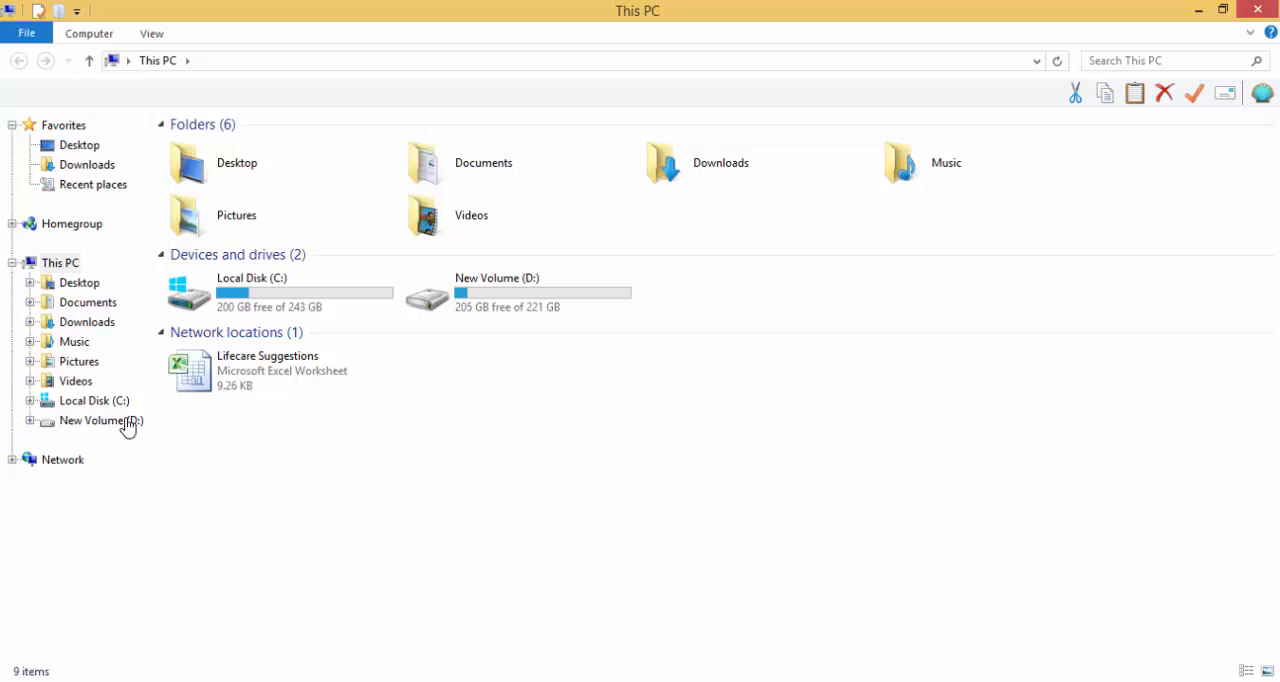
Locate the exported universitydatabase script on drive D and bring up its file actions
double_click(101, 420)
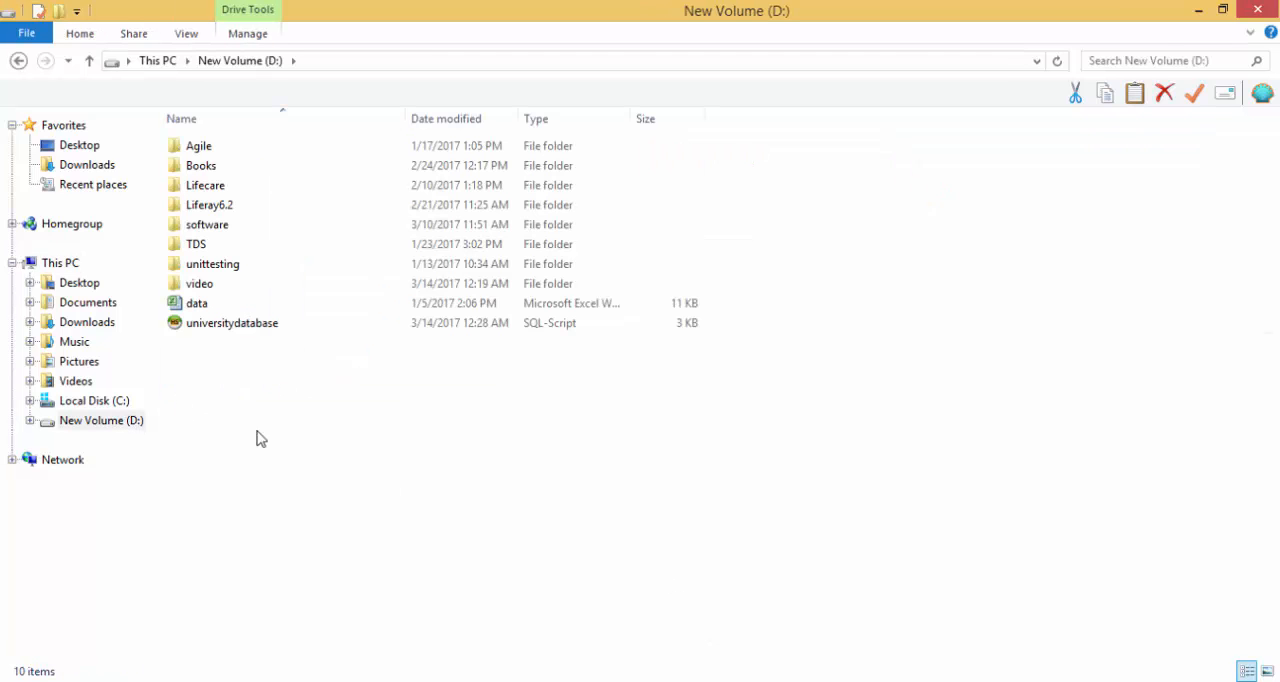
click(232, 322)
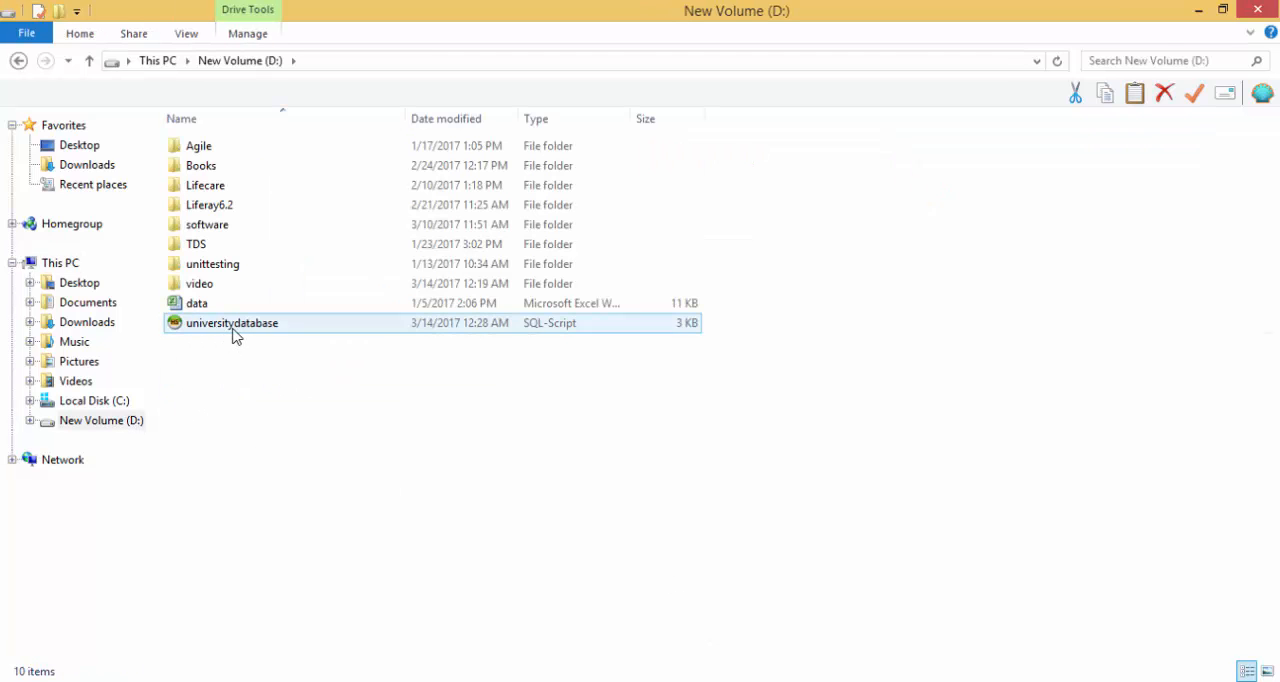
right_click(232, 322)
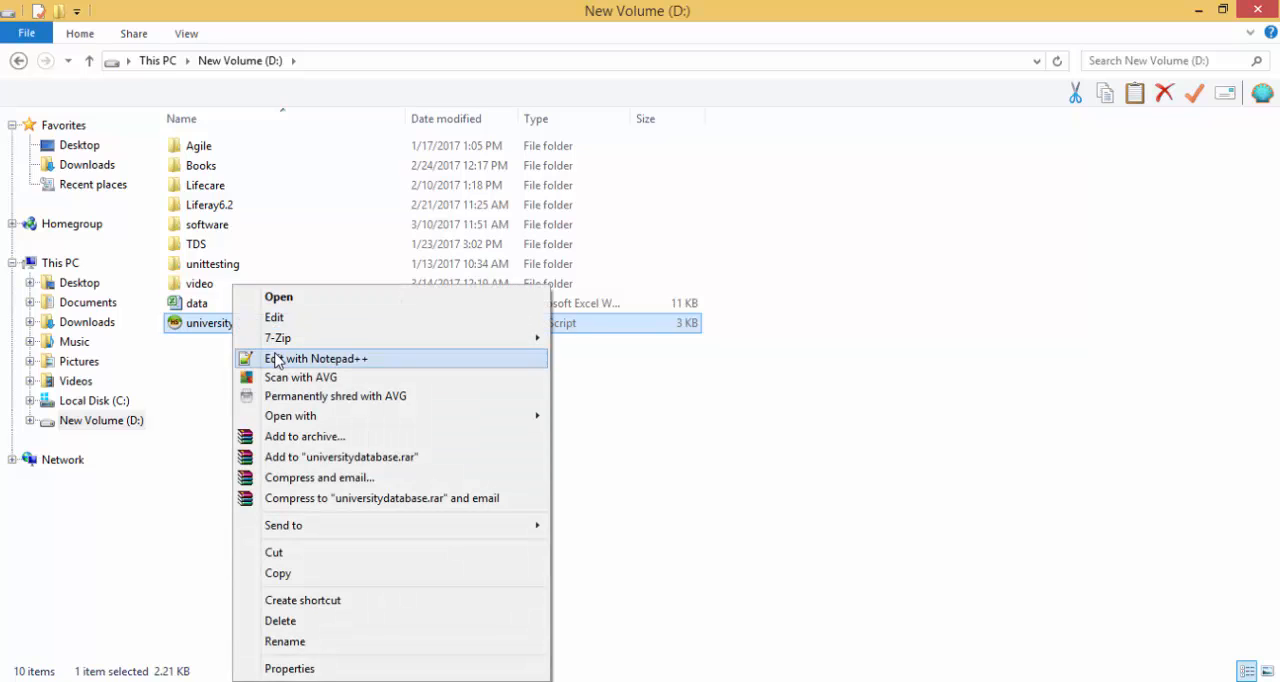
Review the exported script's student table statements in Notepad++
click(317, 358)
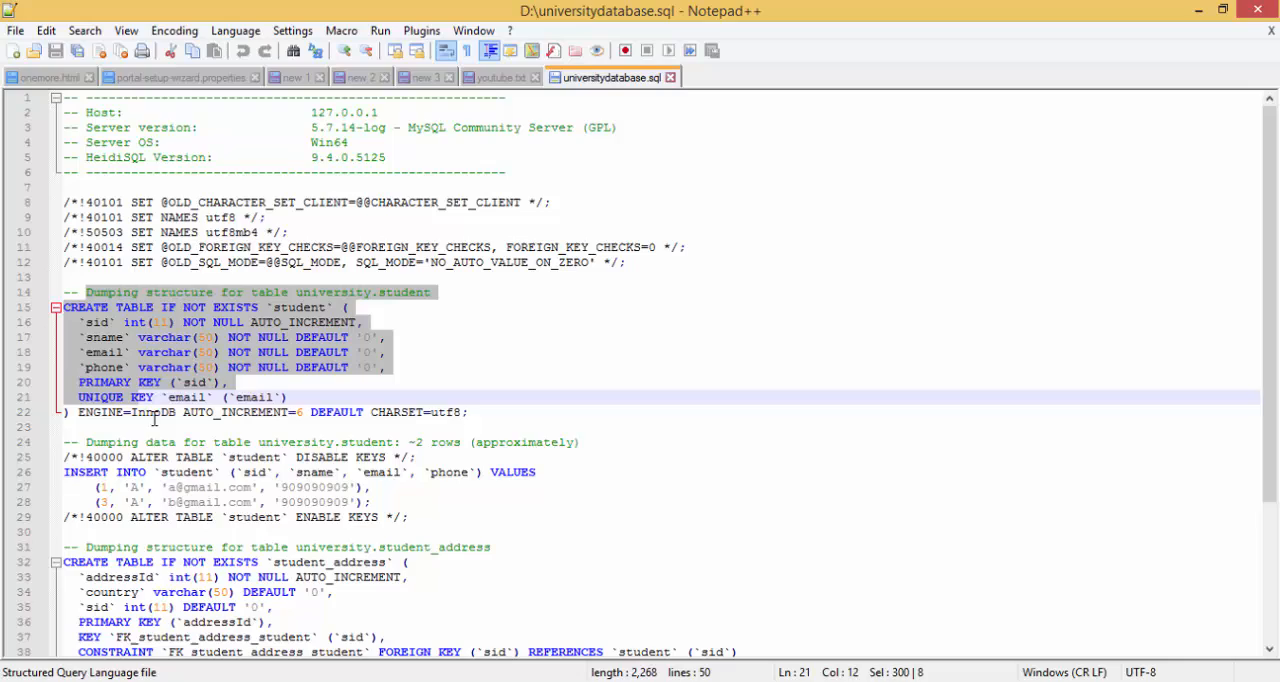
scroll(down, 3)
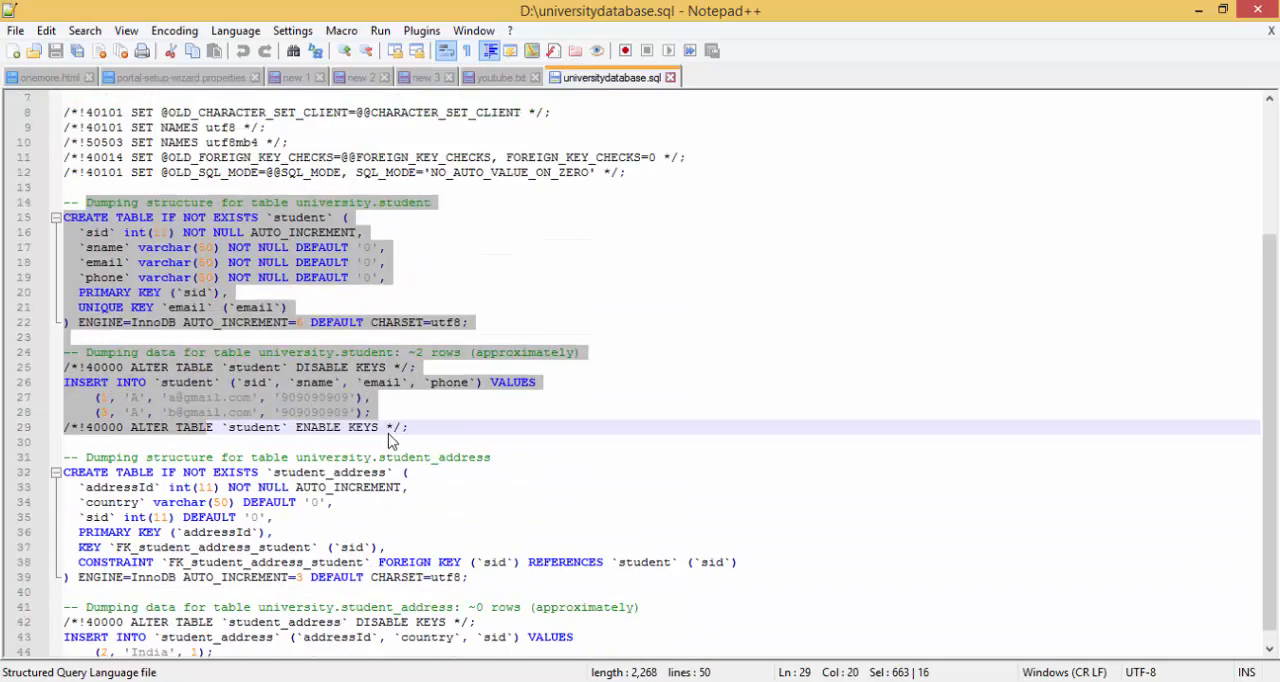
scroll(up, 3)
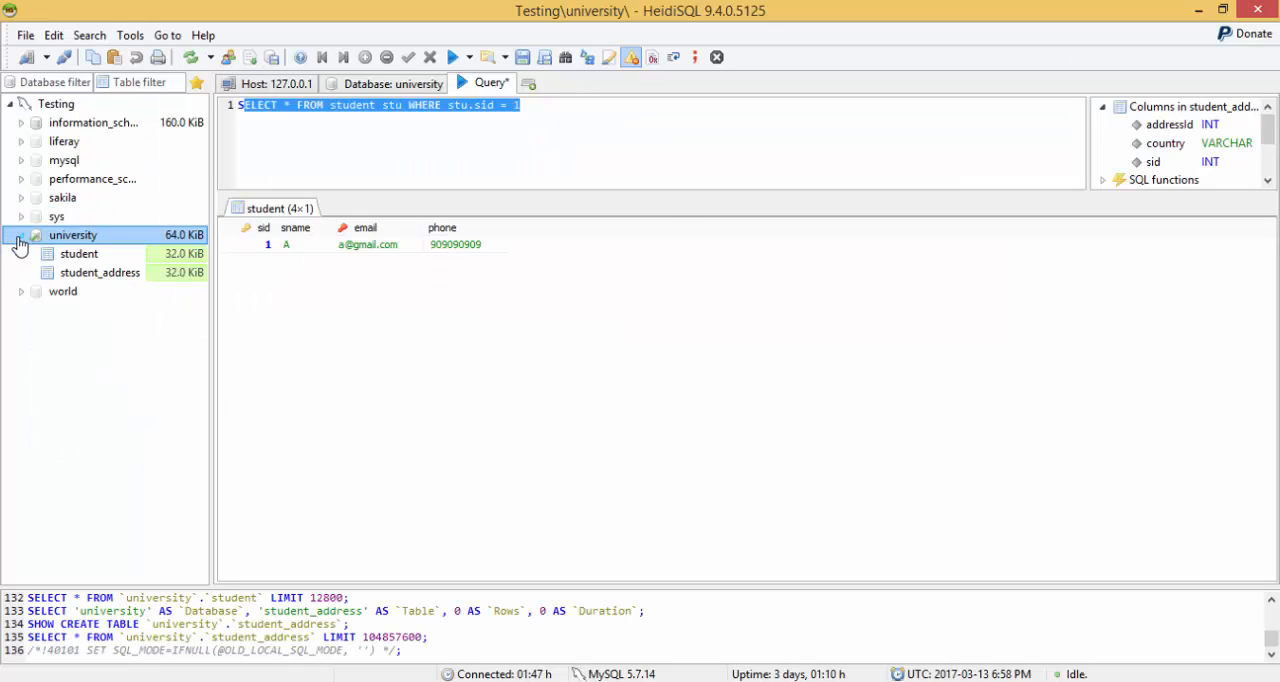
Back in HeidiSQL, bring up the Testing server's actions in the database tree
right_click(72, 234)
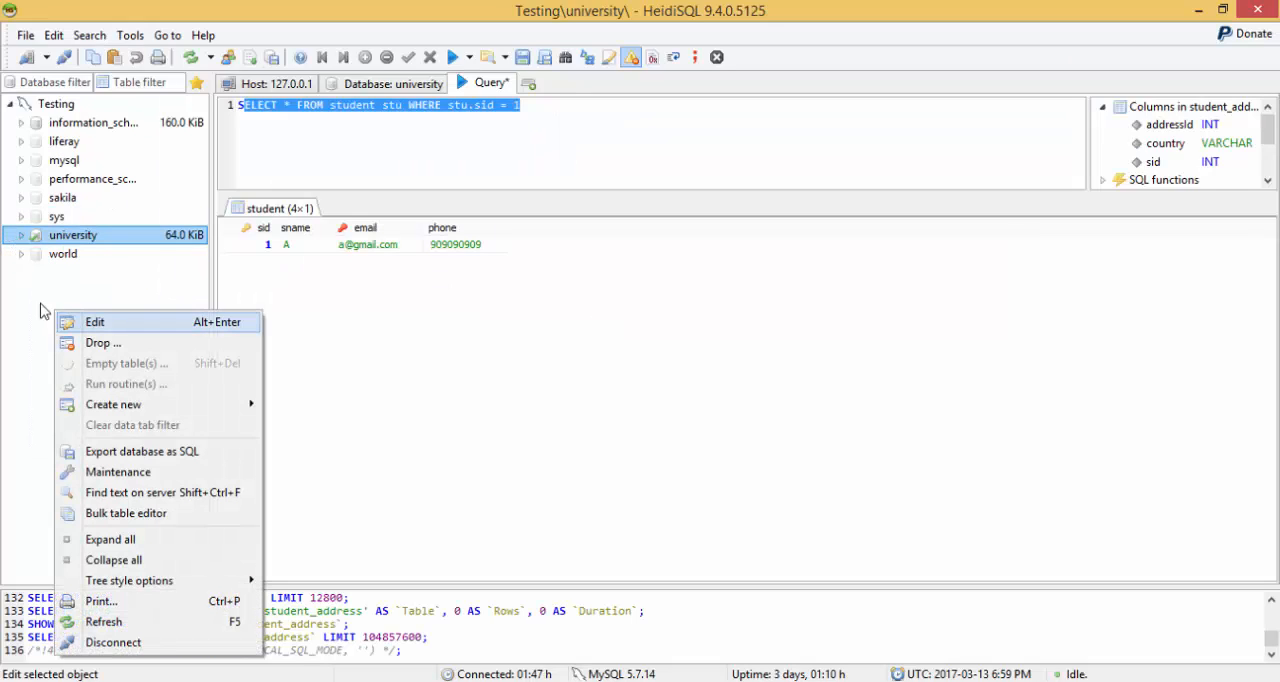
click(56, 104)
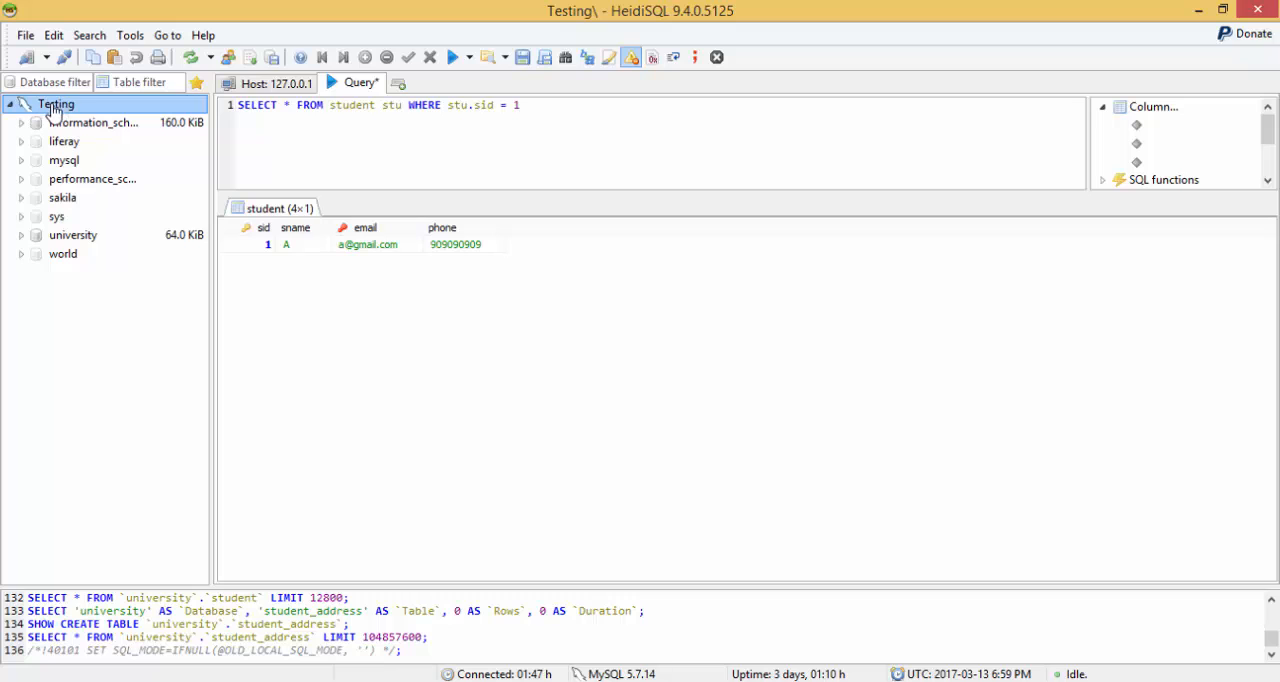
right_click(56, 104)
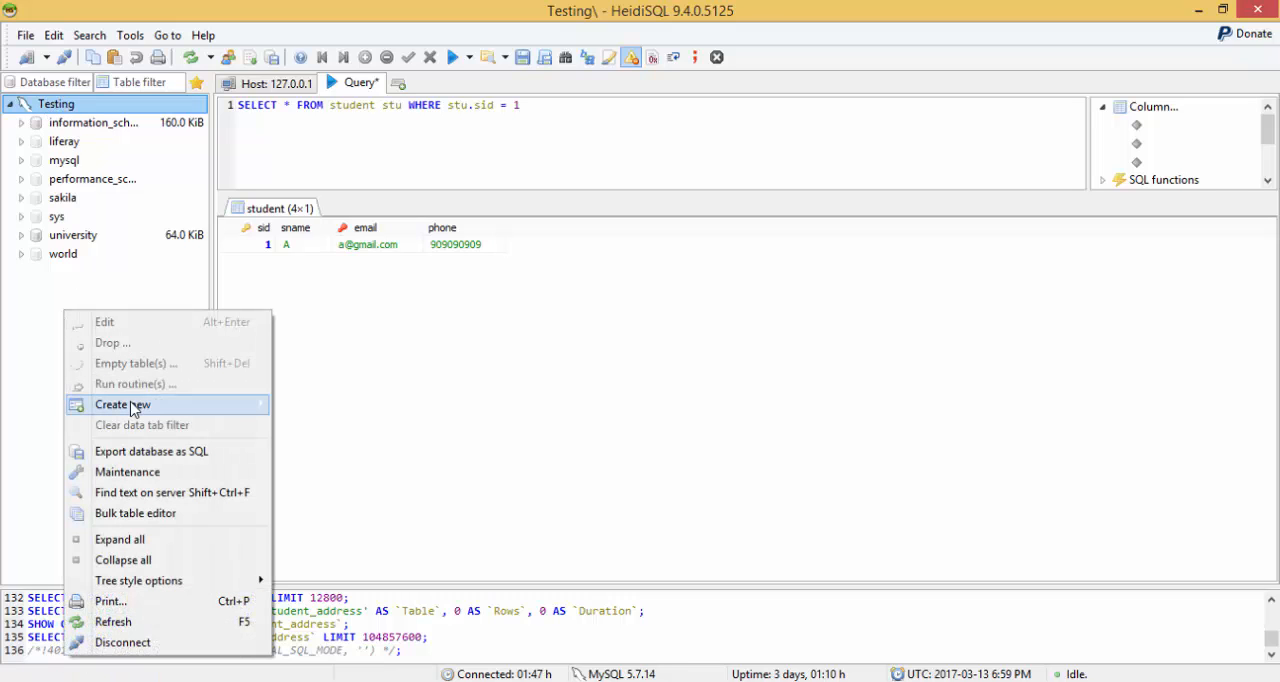
Create an empty database named backupuniversity with utf8_general_ci collation
click(122, 404)
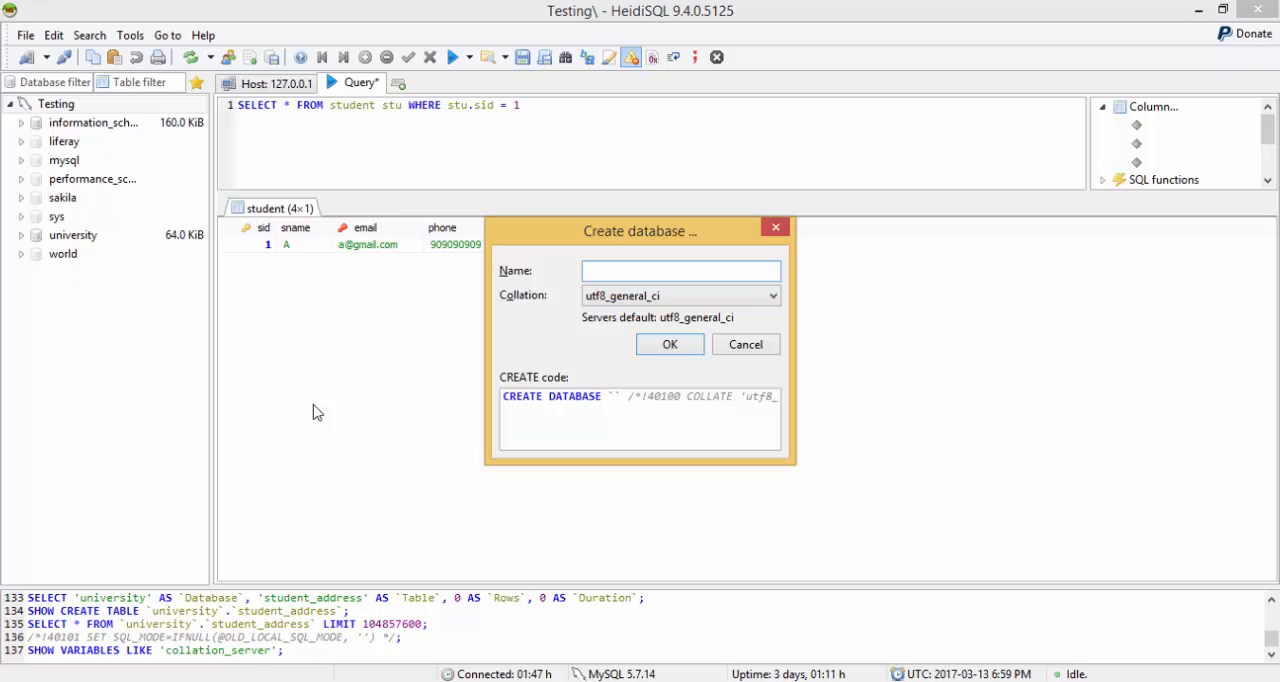
text(bac)
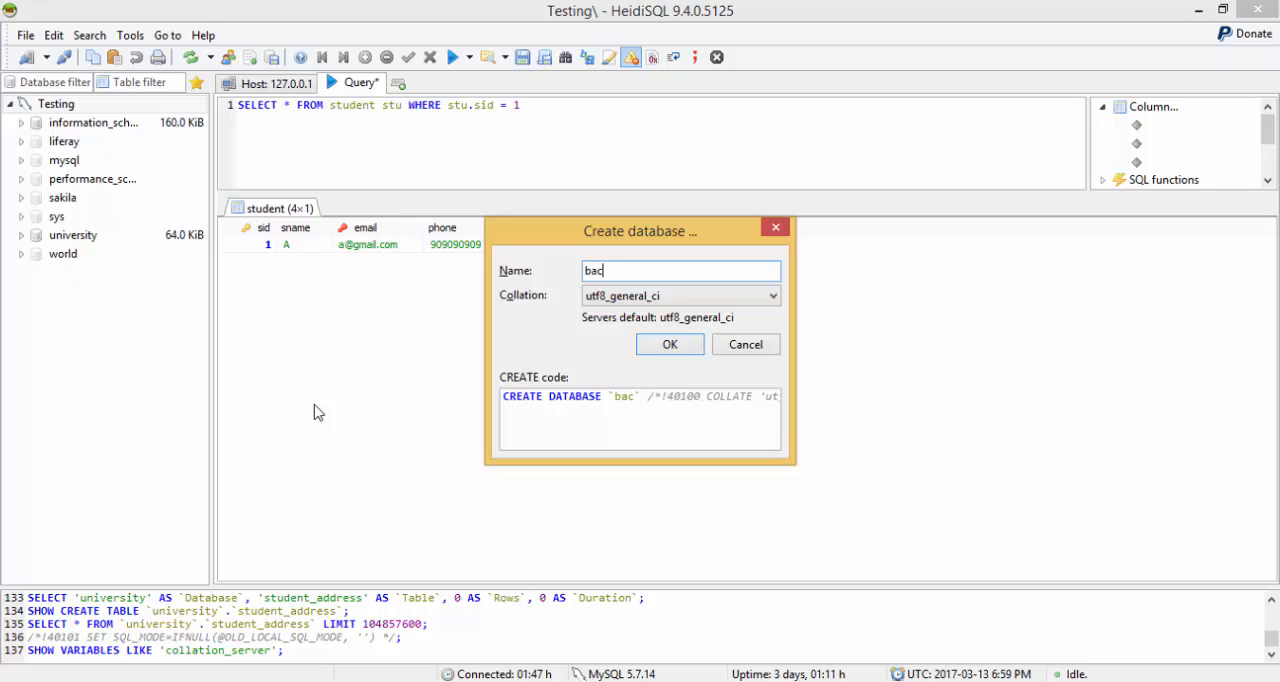
text(kup)
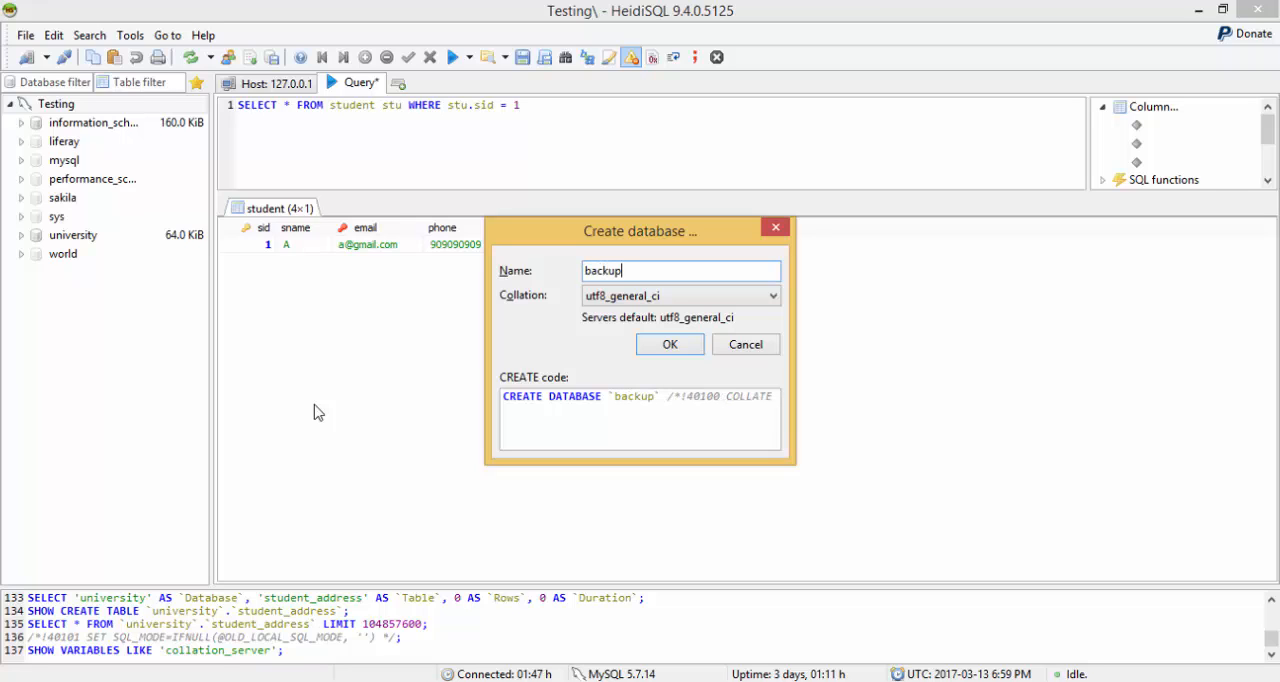
text(unive)
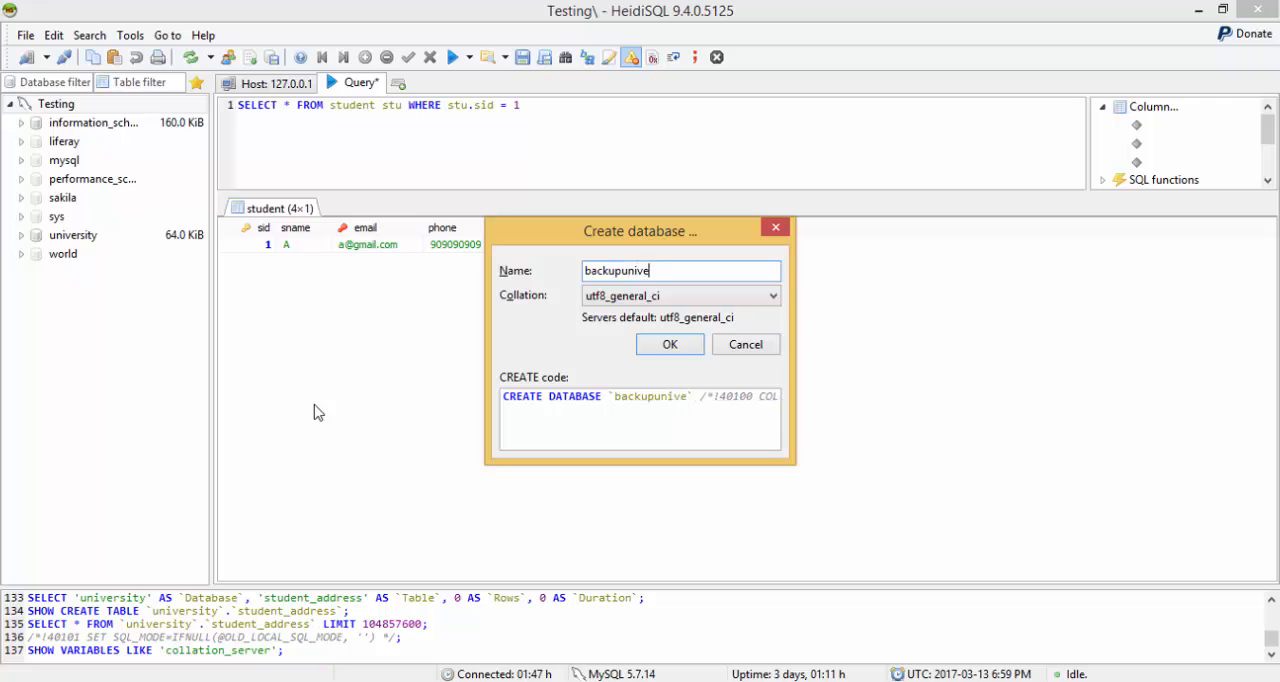
text(rsity)
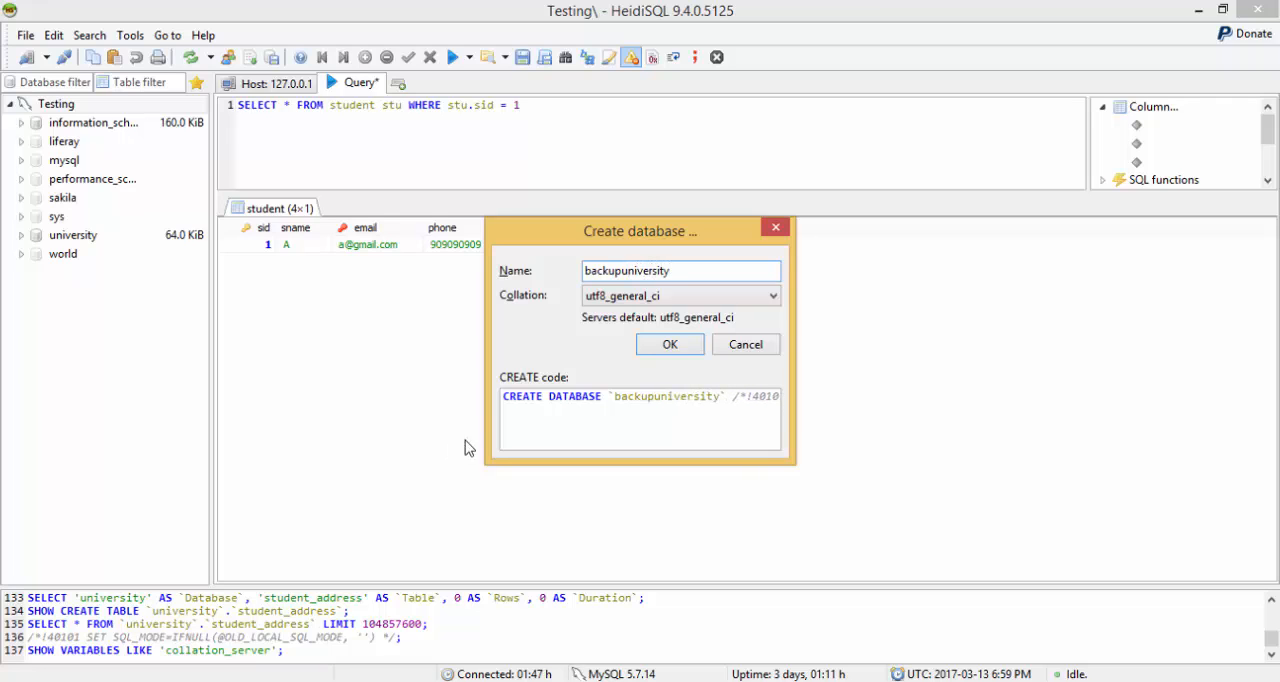
click(669, 344)
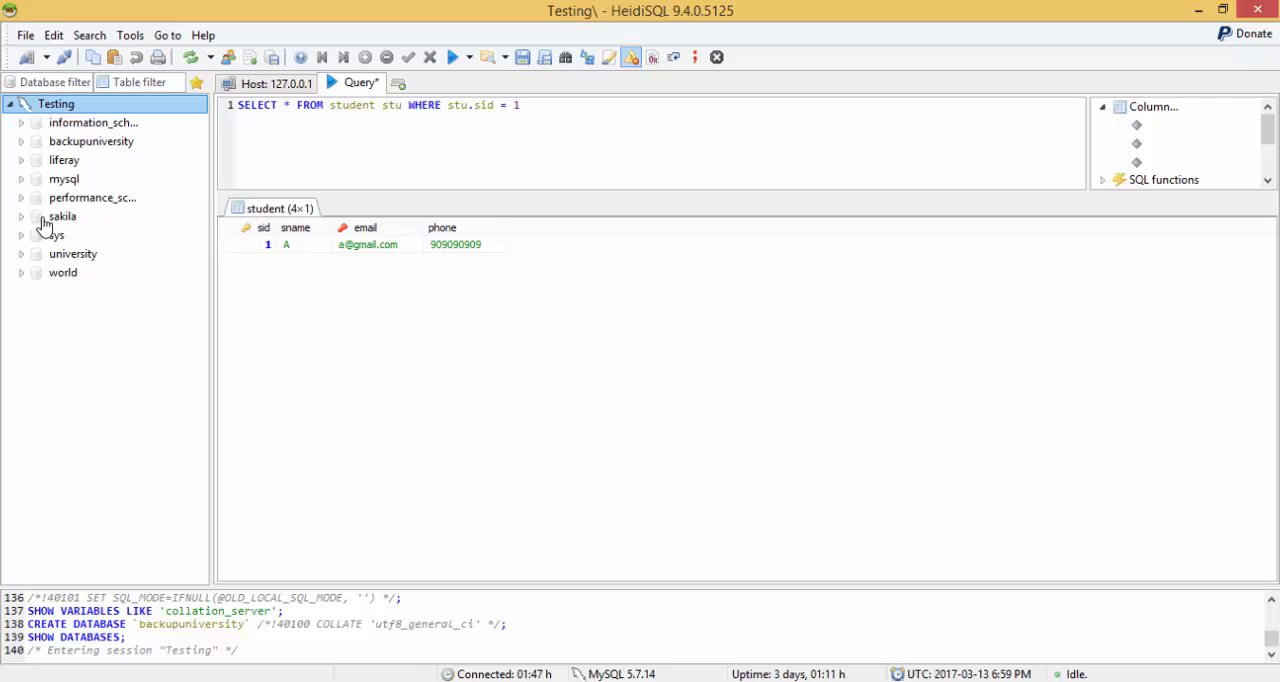
Make backupuniversity current and start a fresh blank query tab with the load-script option showing
click(91, 141)
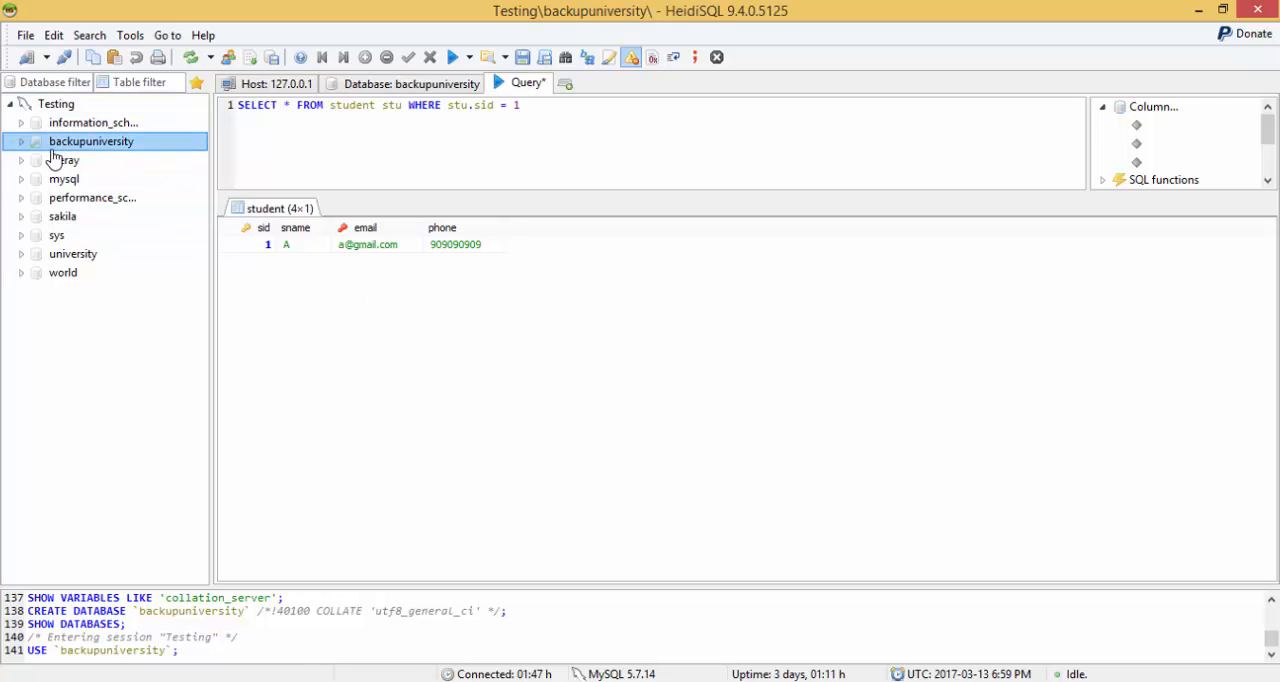
click(91, 141)
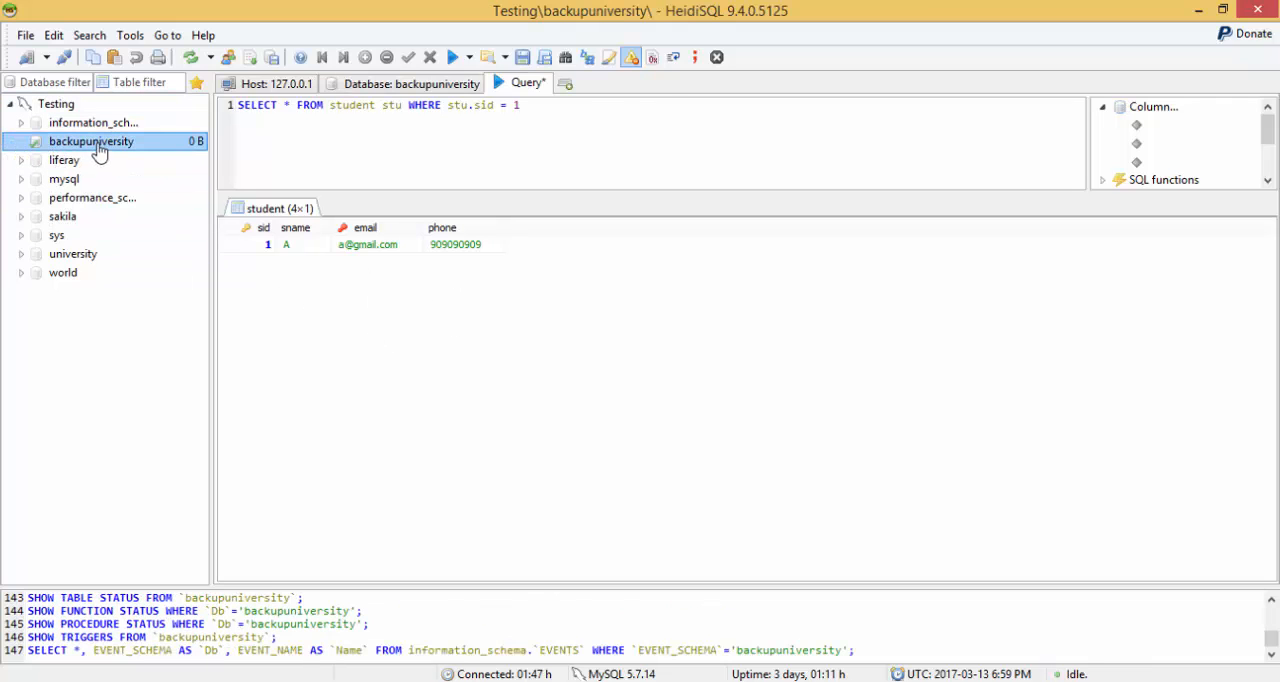
click(564, 83)
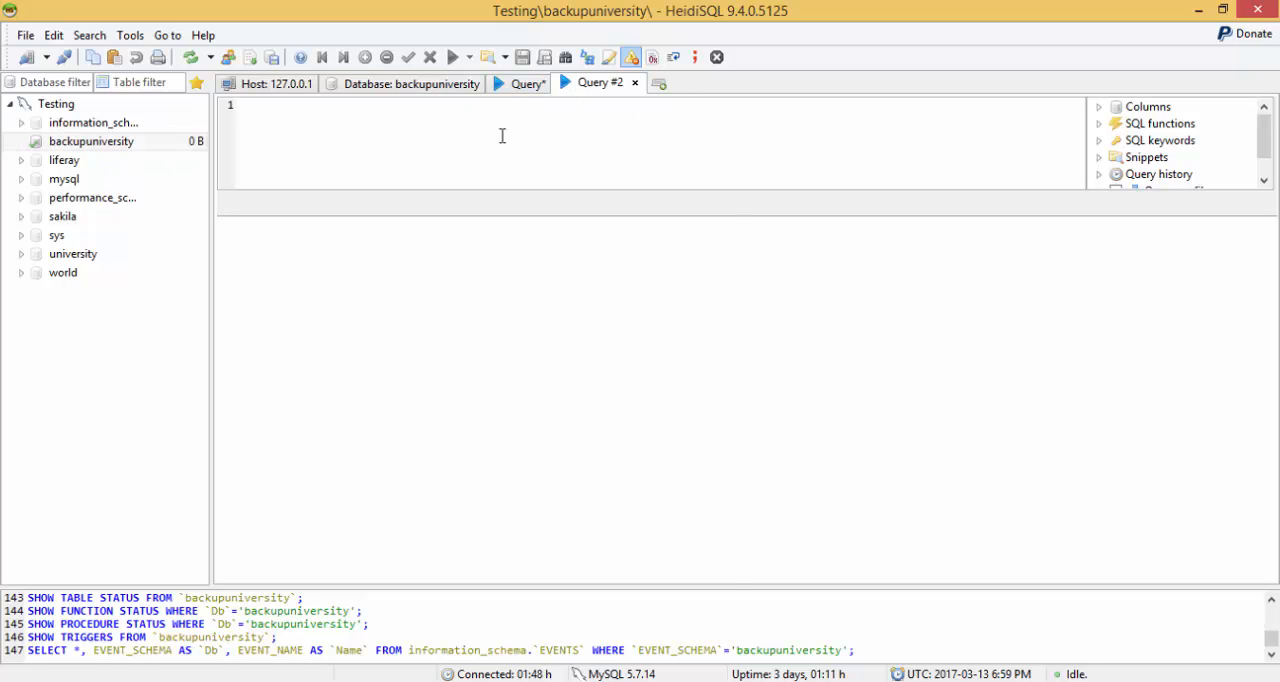
right_click(501, 135)
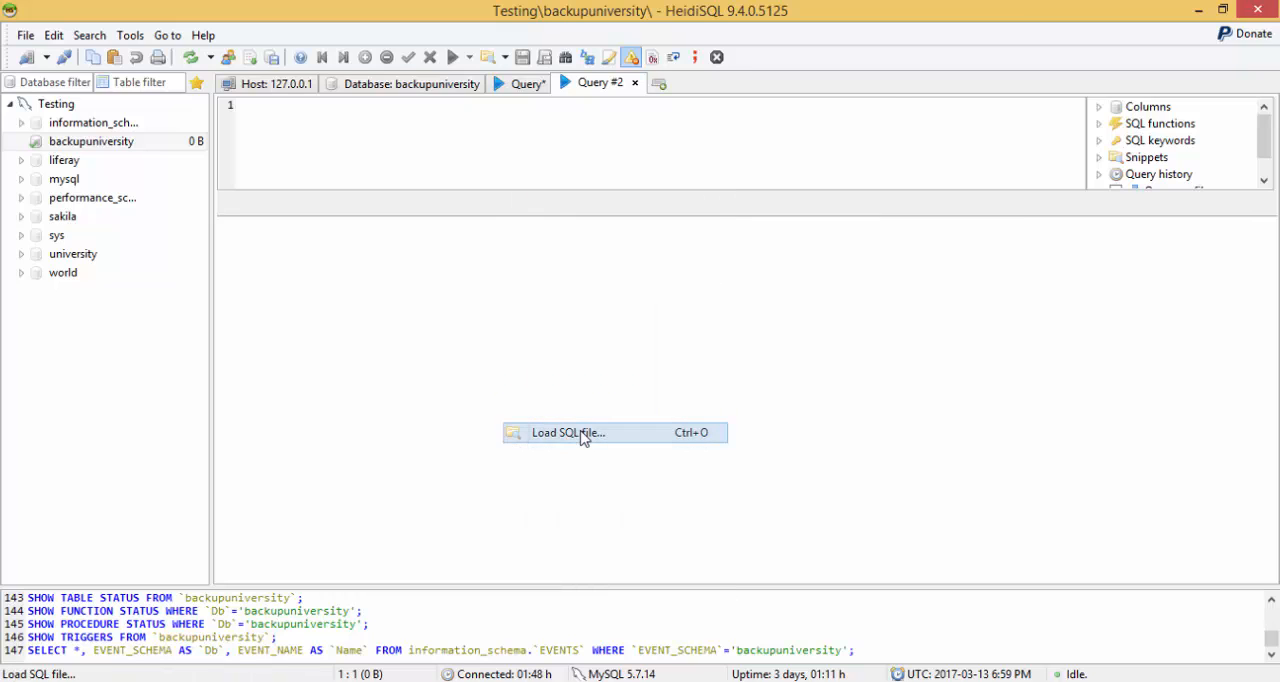
Load universitydatabase.sql from New Volume (D:) into the query editor
click(568, 432)
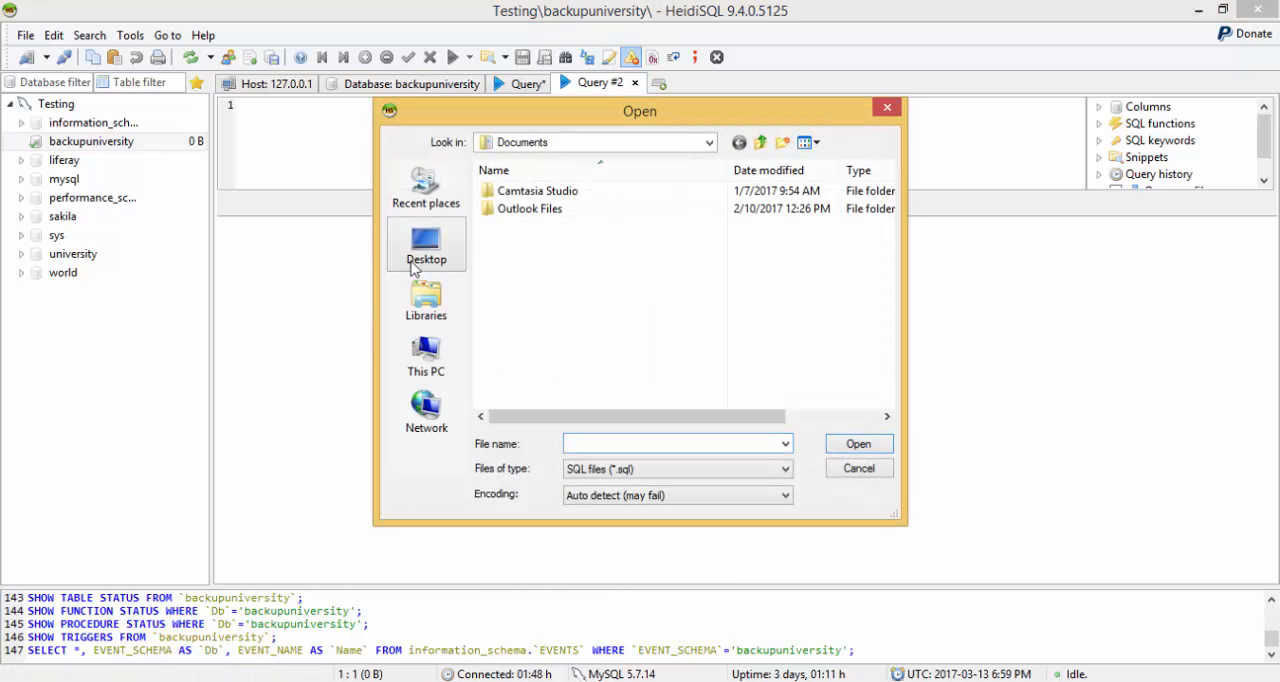
click(426, 356)
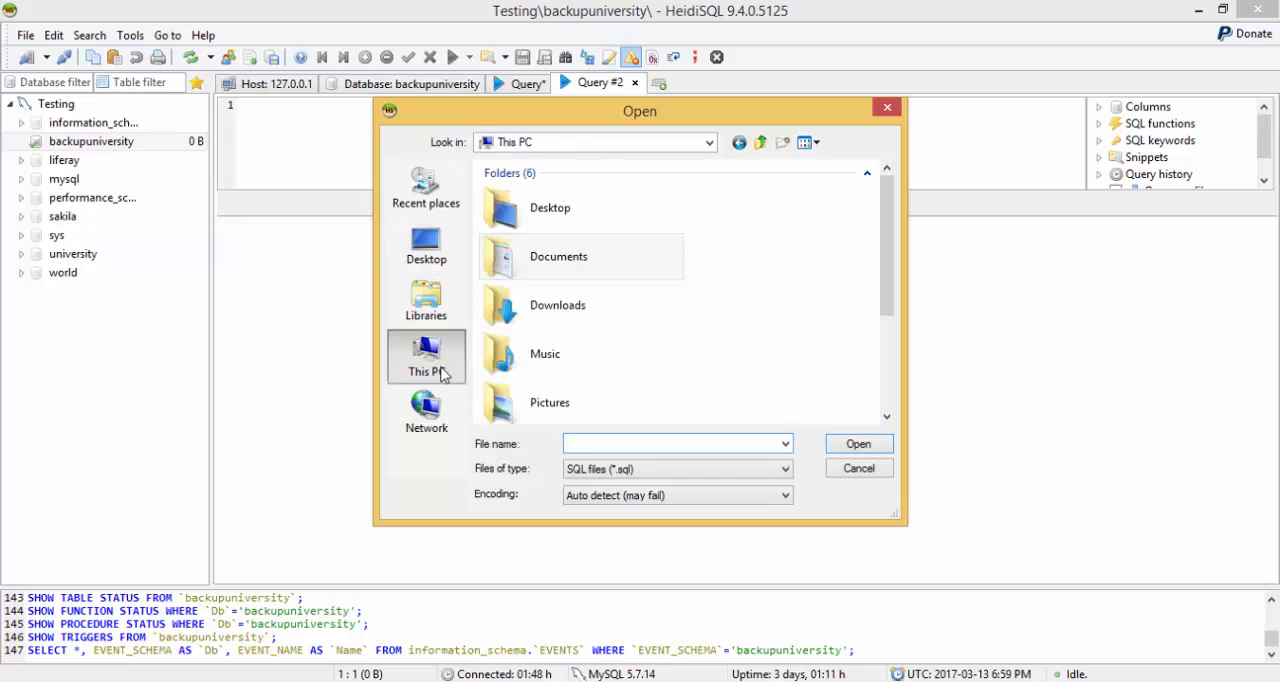
mouse_move(426, 245)
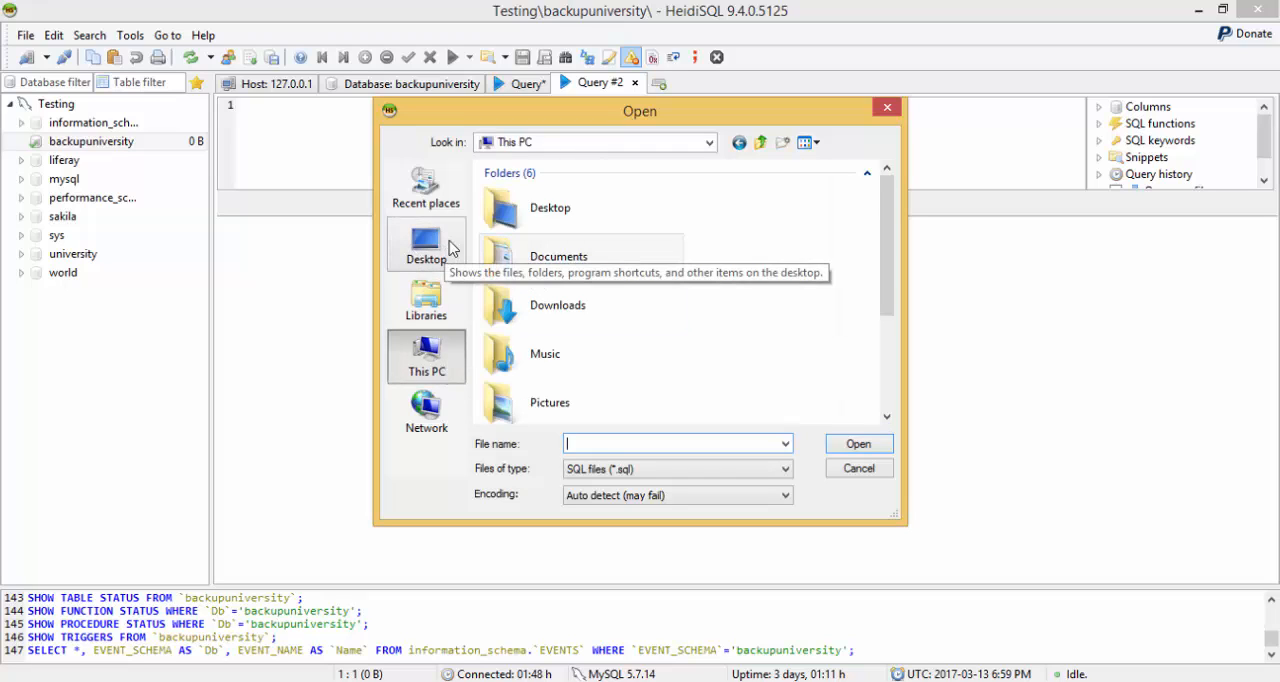
mouse_move(883, 228)
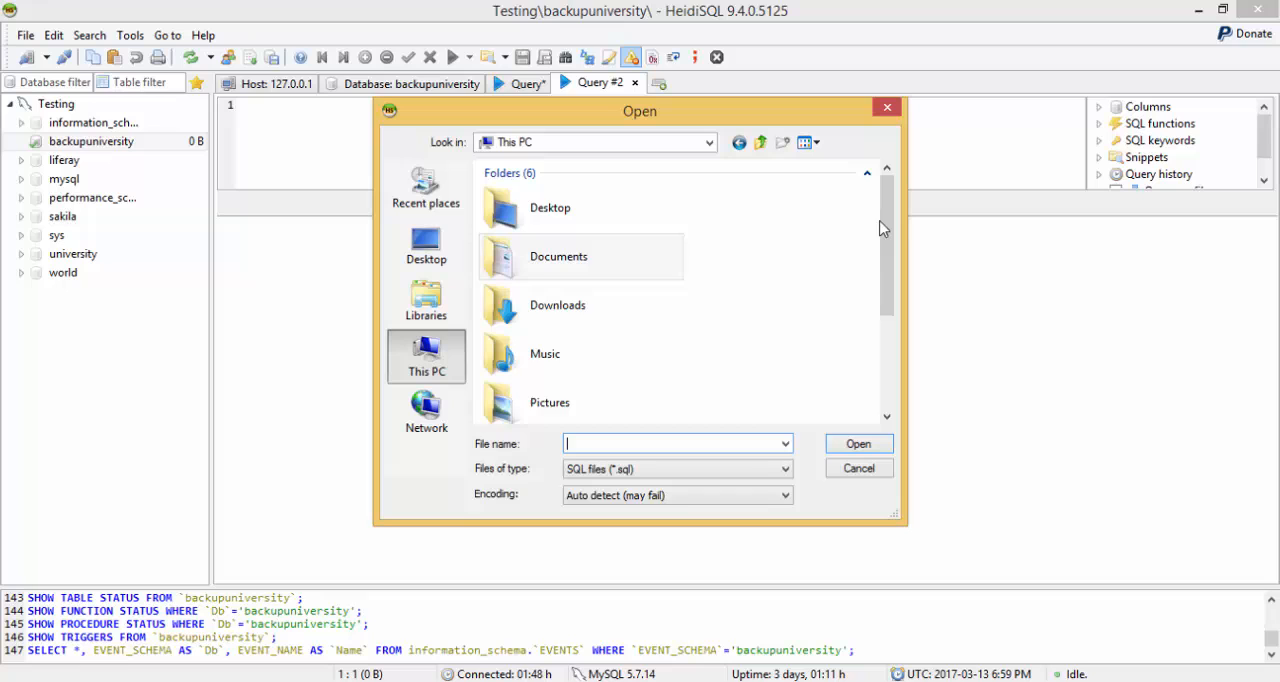
scroll(down, 3)
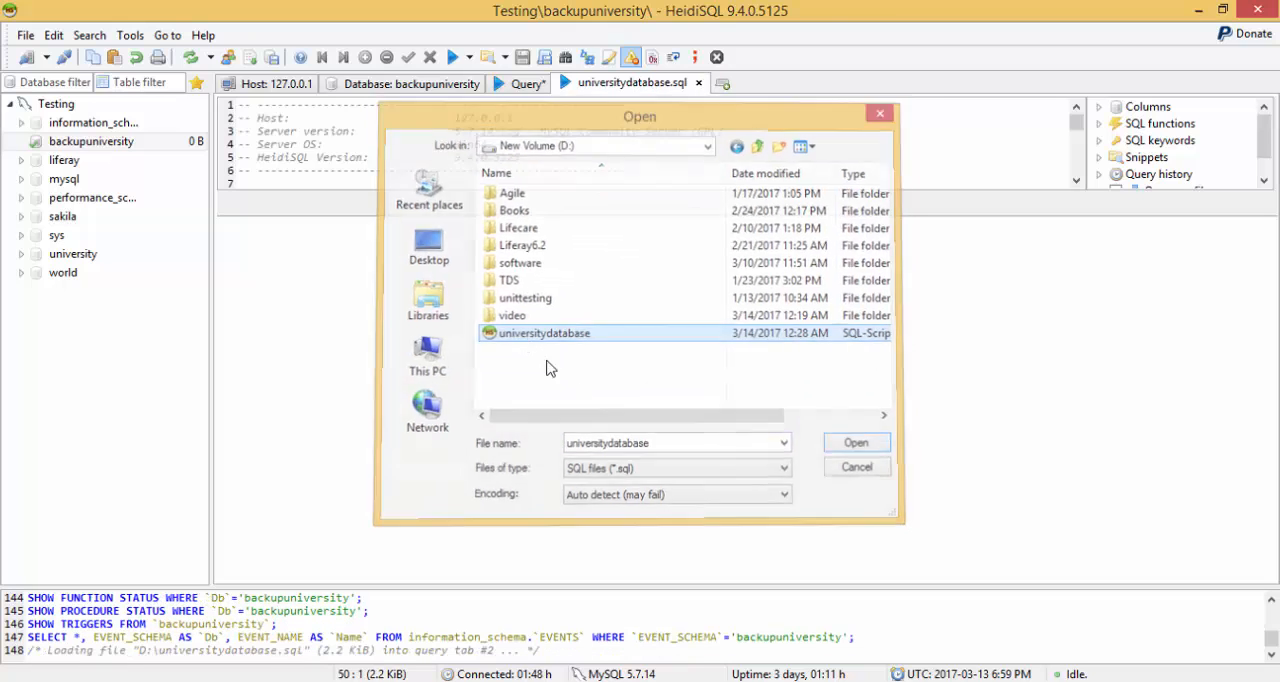
click(855, 442)
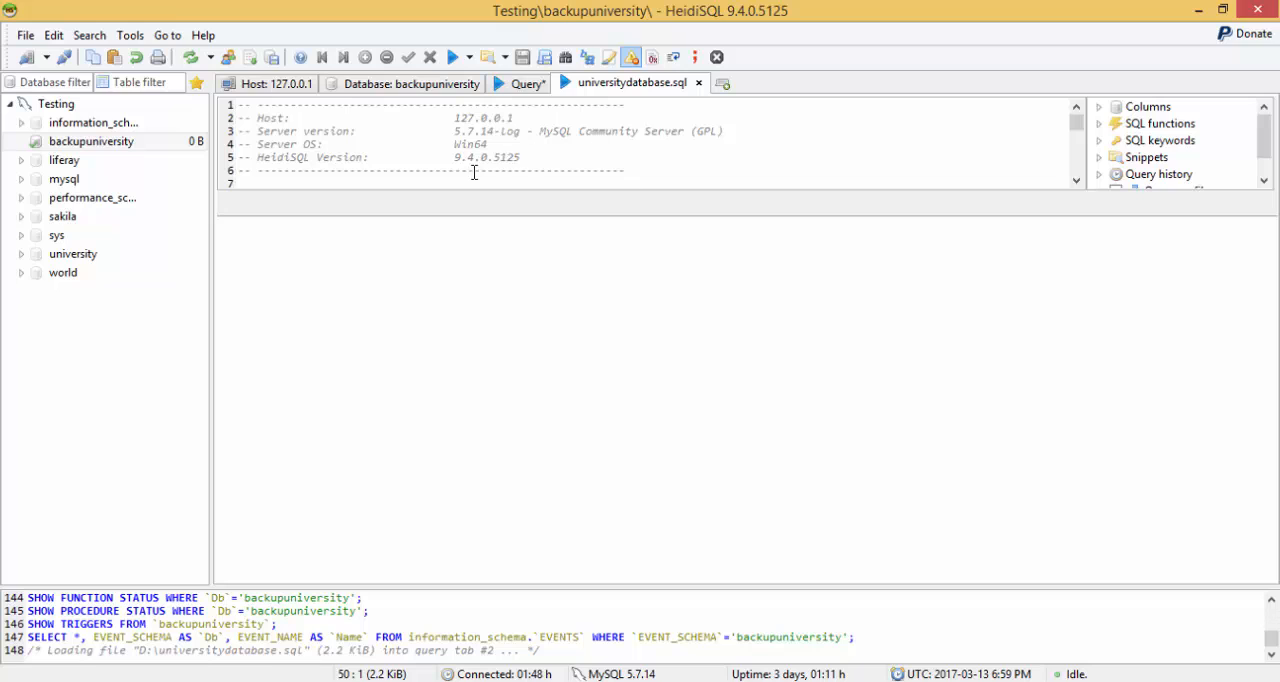
mouse_move(600, 216)
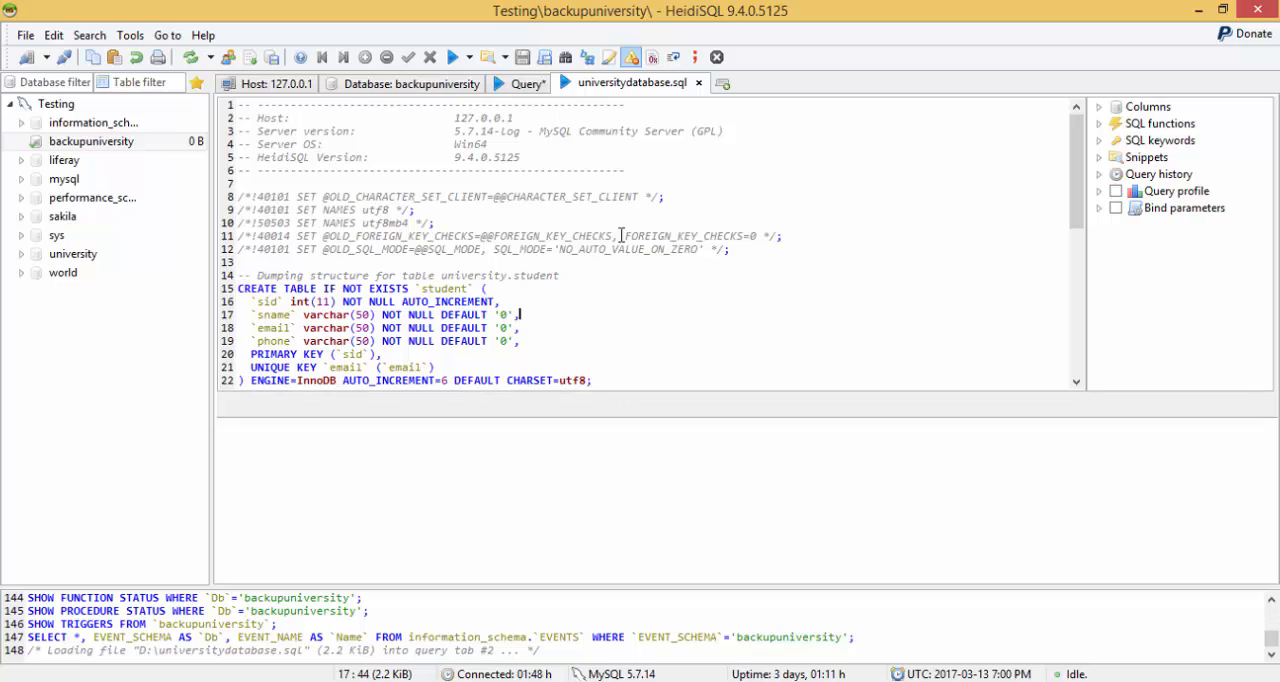
mouse_move(452, 57)
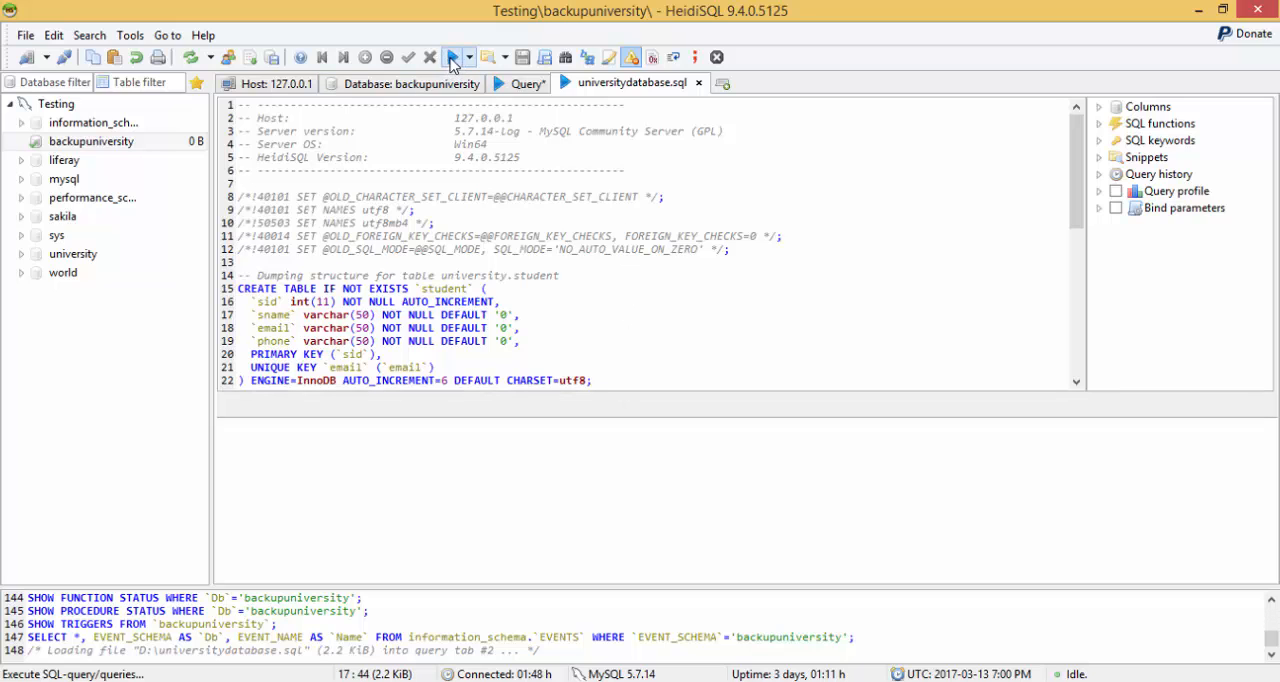
Execute the script against backupuniversity (16 queries) and acknowledge the 7 warnings
click(452, 57)
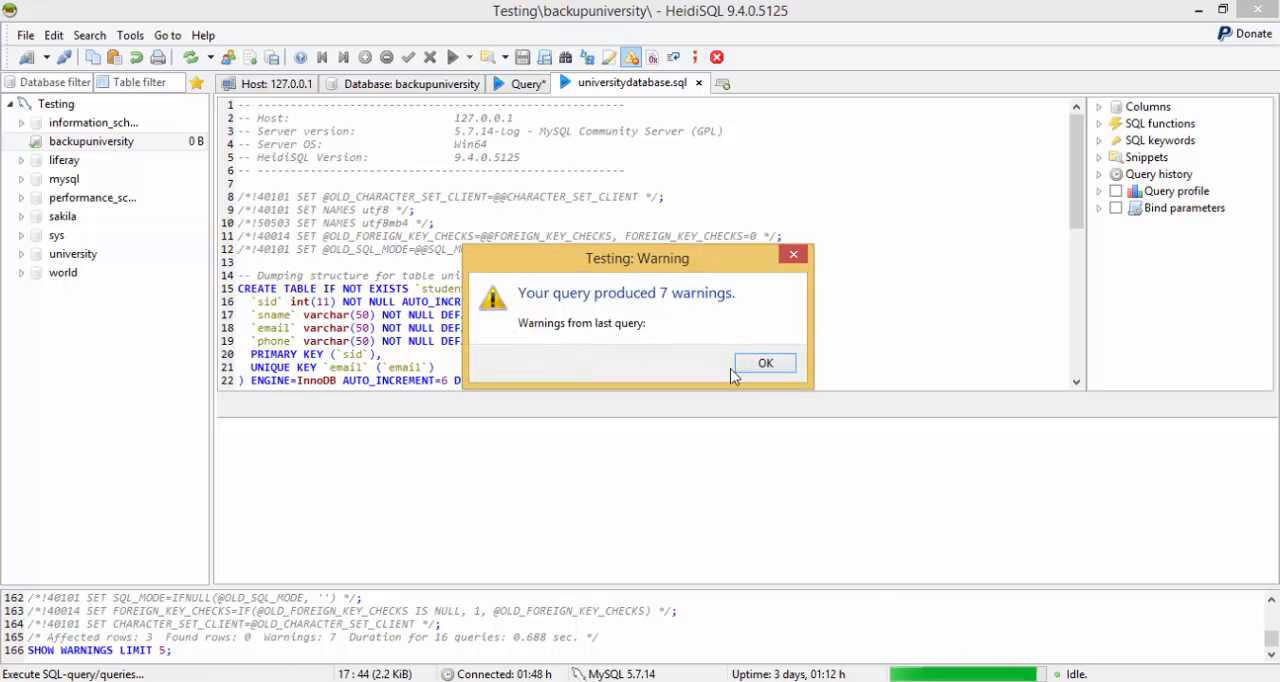
click(765, 362)
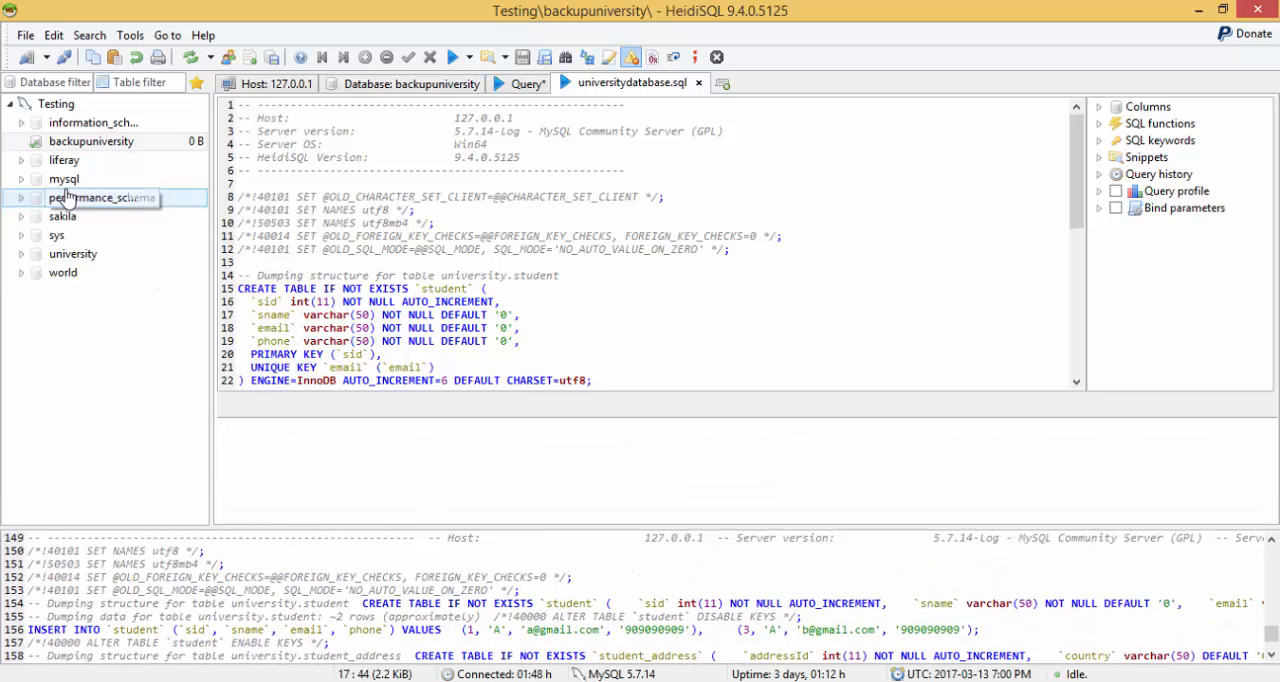
mouse_move(157, 57)
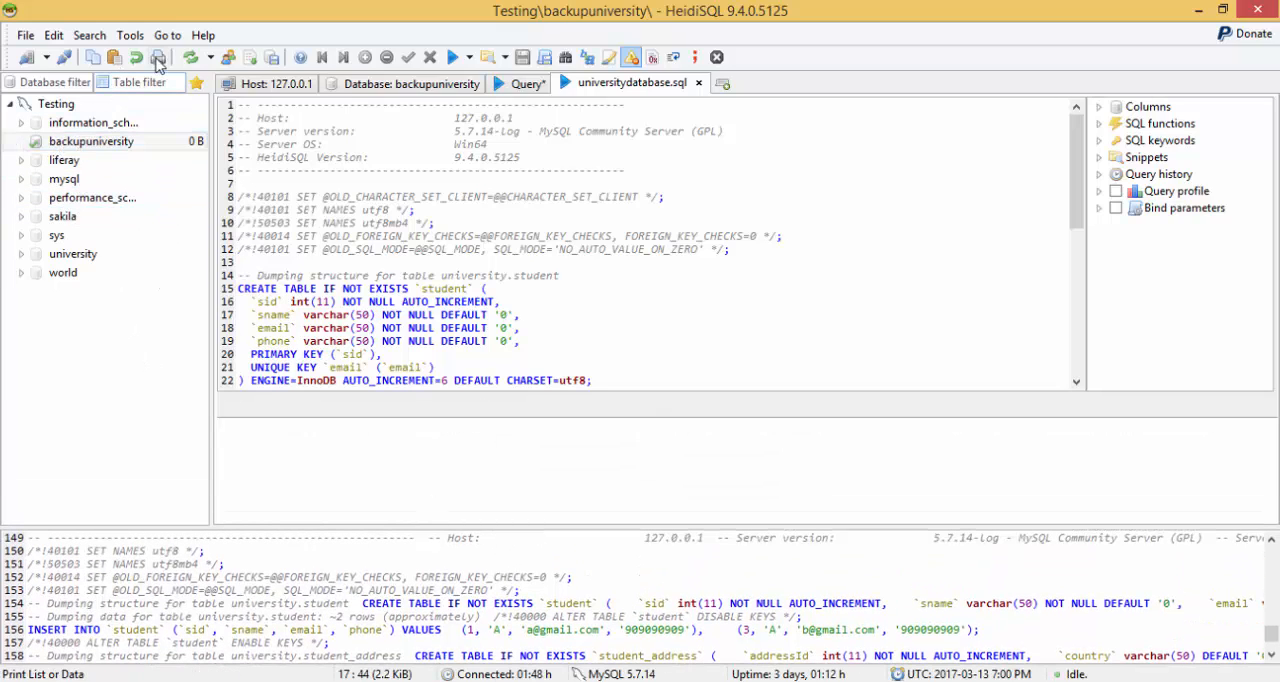
mouse_move(190, 57)
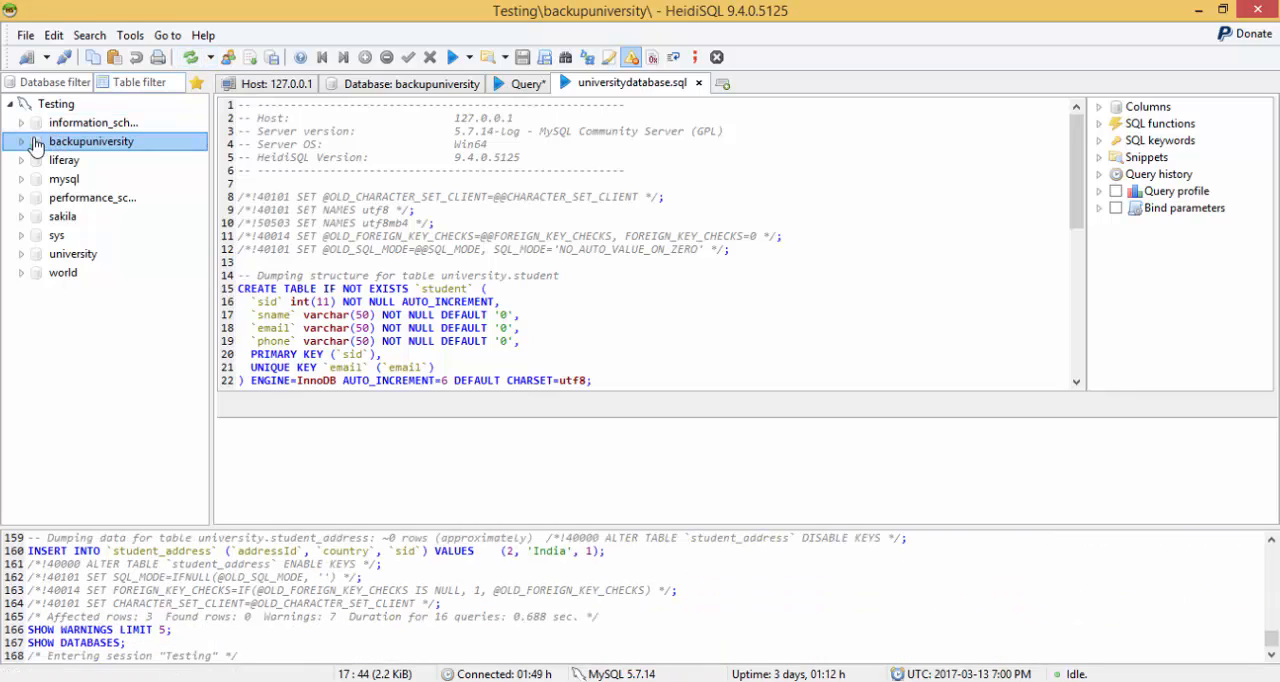
Expand backupuniversity, open the student table and view its data rows
click(22, 141)
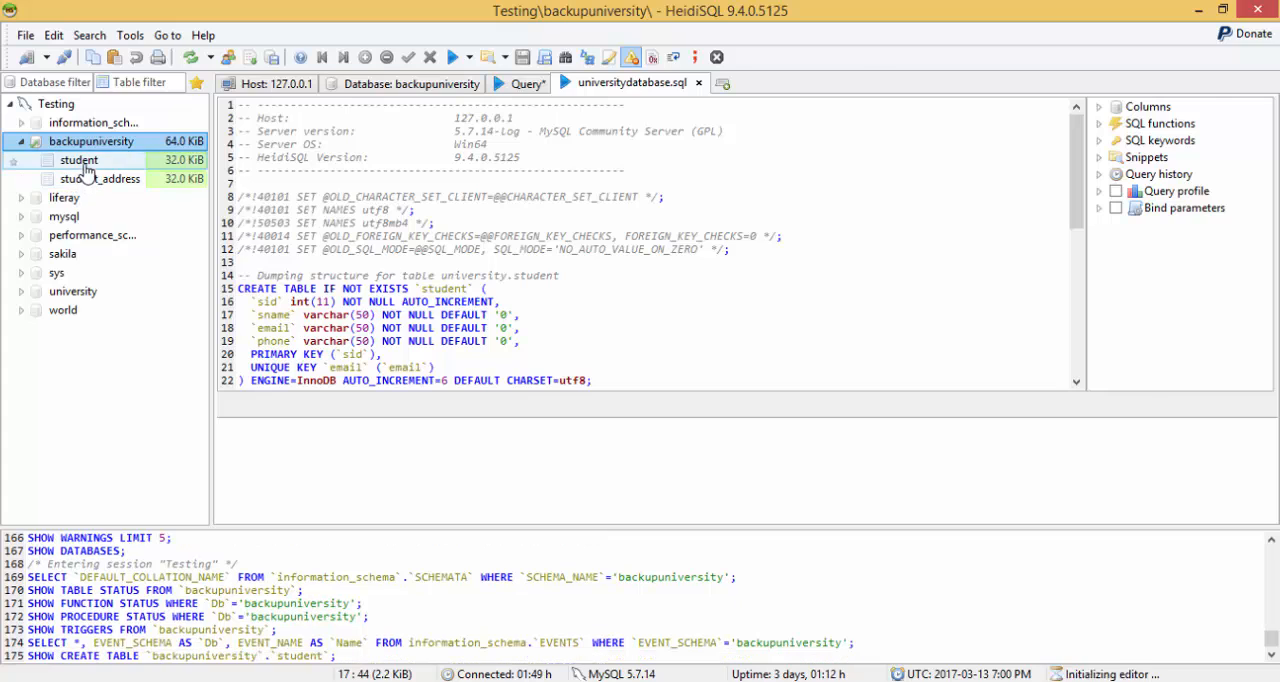
double_click(79, 160)
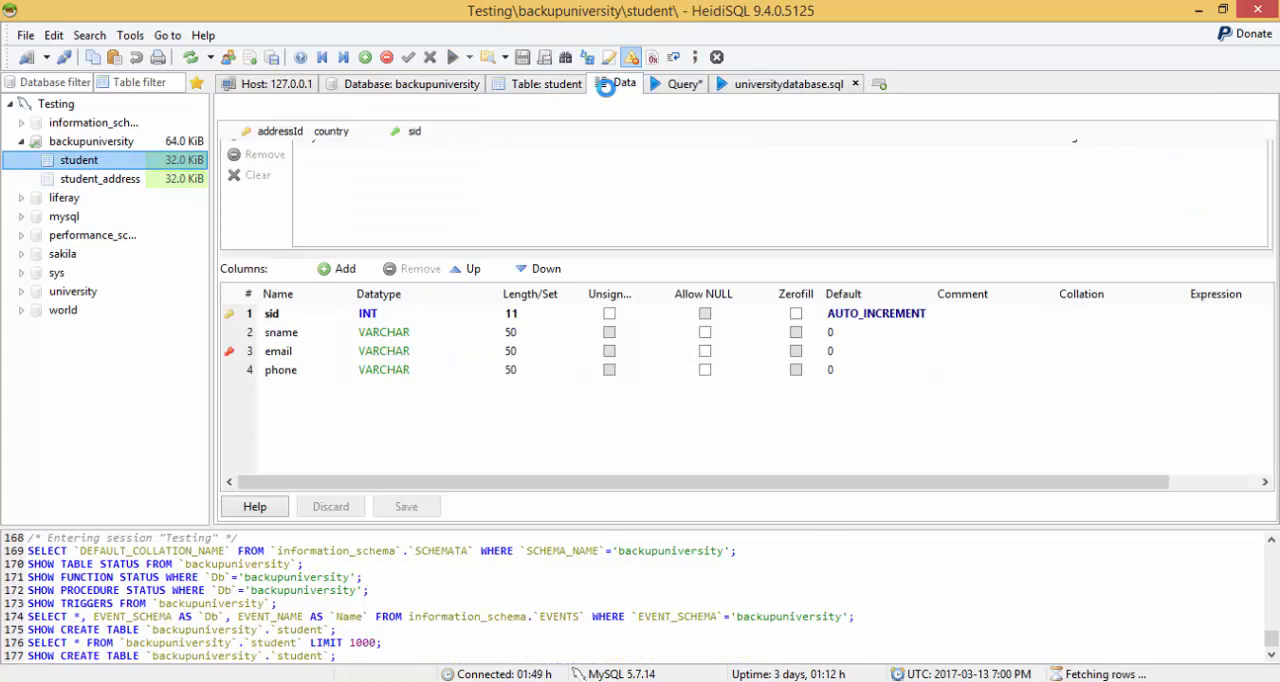
click(99, 178)
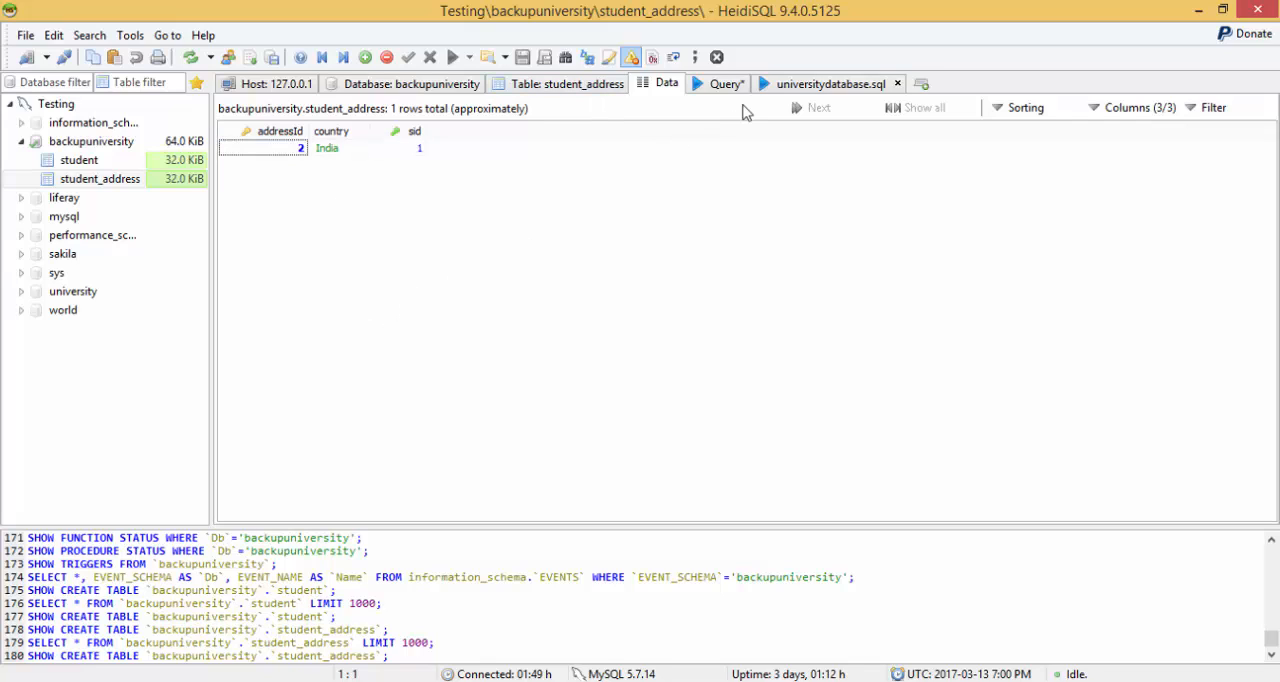
mouse_move(361, 170)
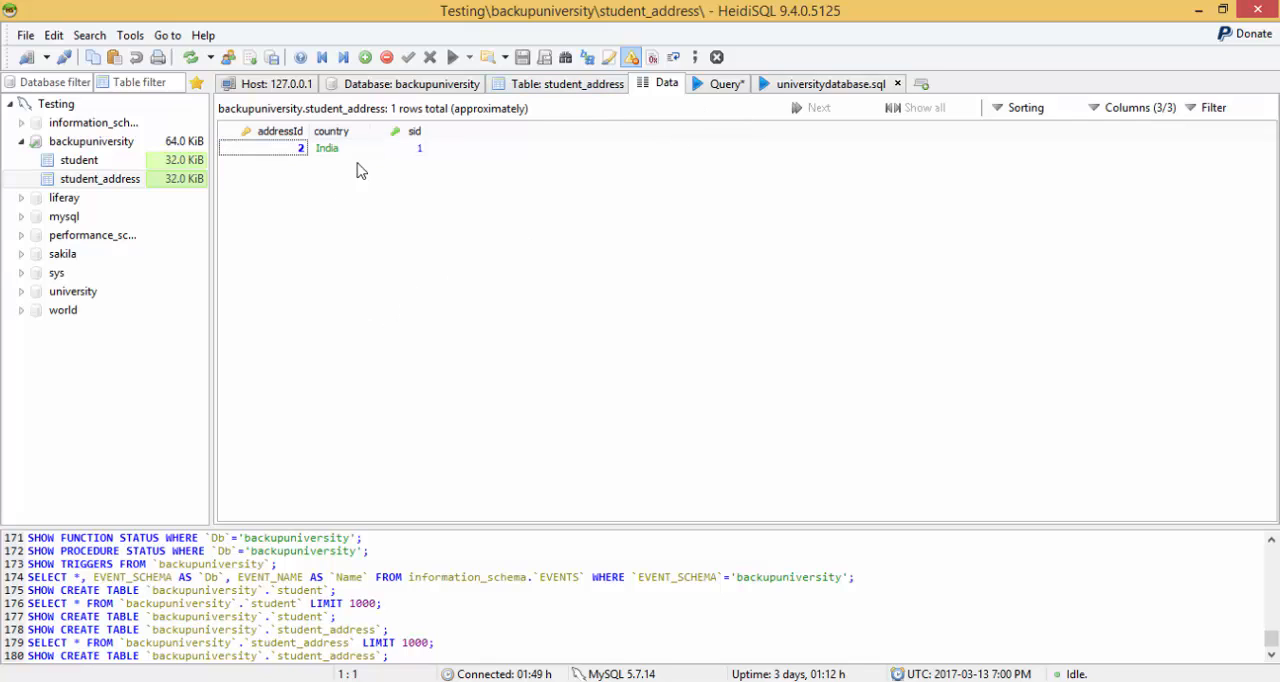
mouse_move(126, 345)
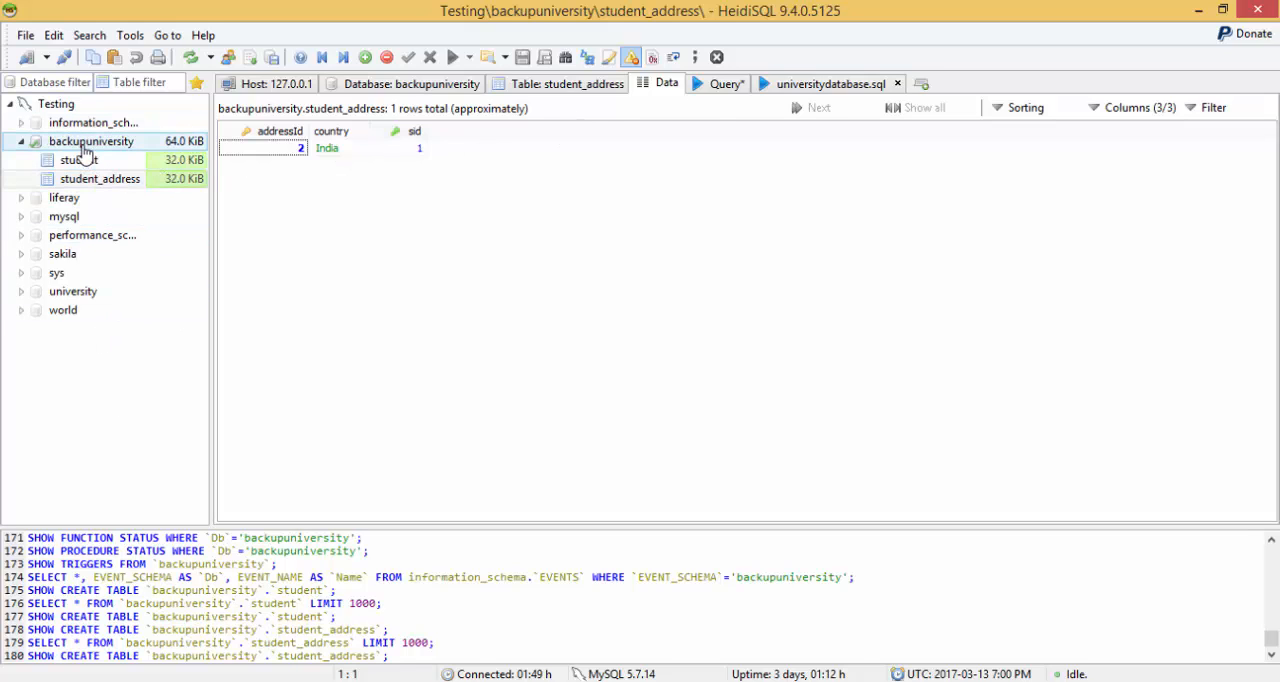
Add a blank query tab next to universitydatabase.sql, then reselect backupuniversity as the current database
click(630, 83)
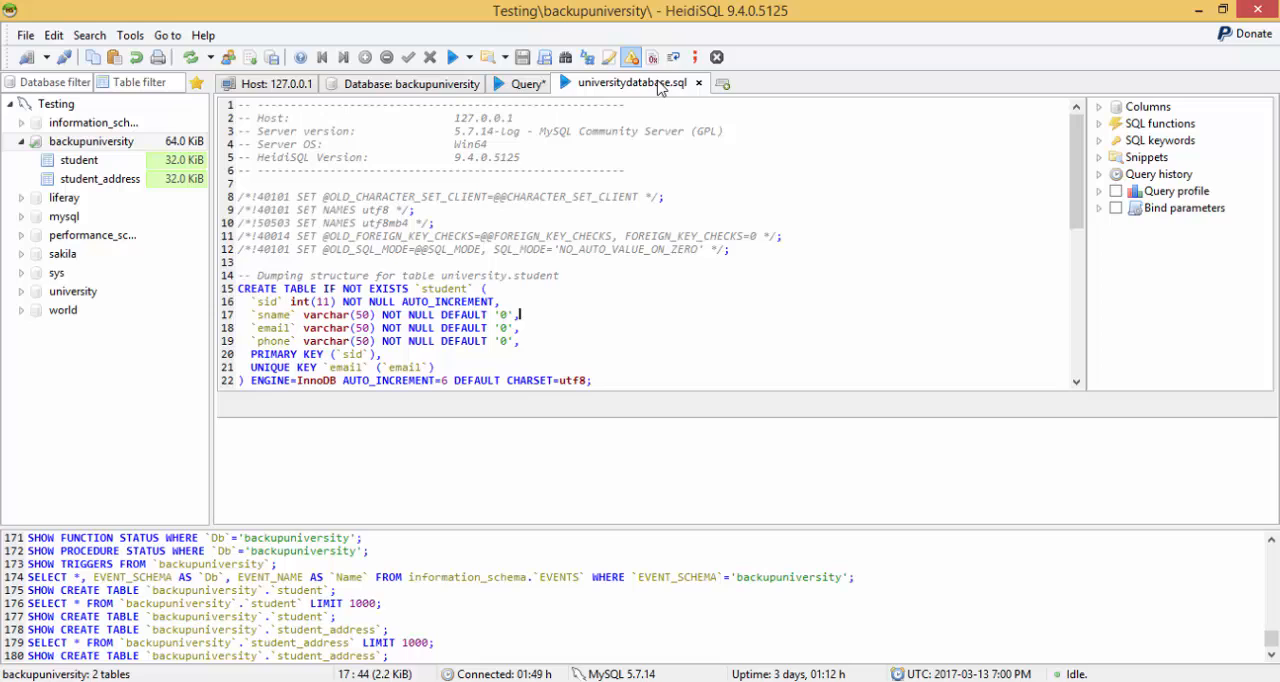
click(816, 83)
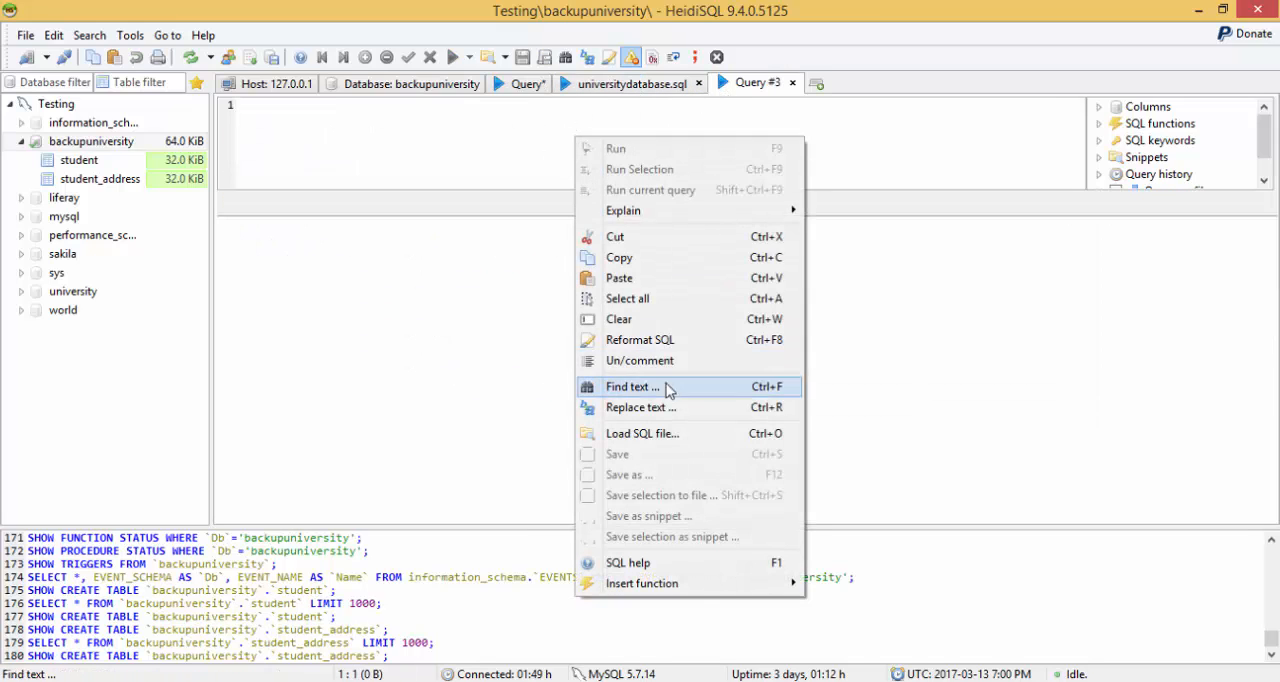
click(642, 433)
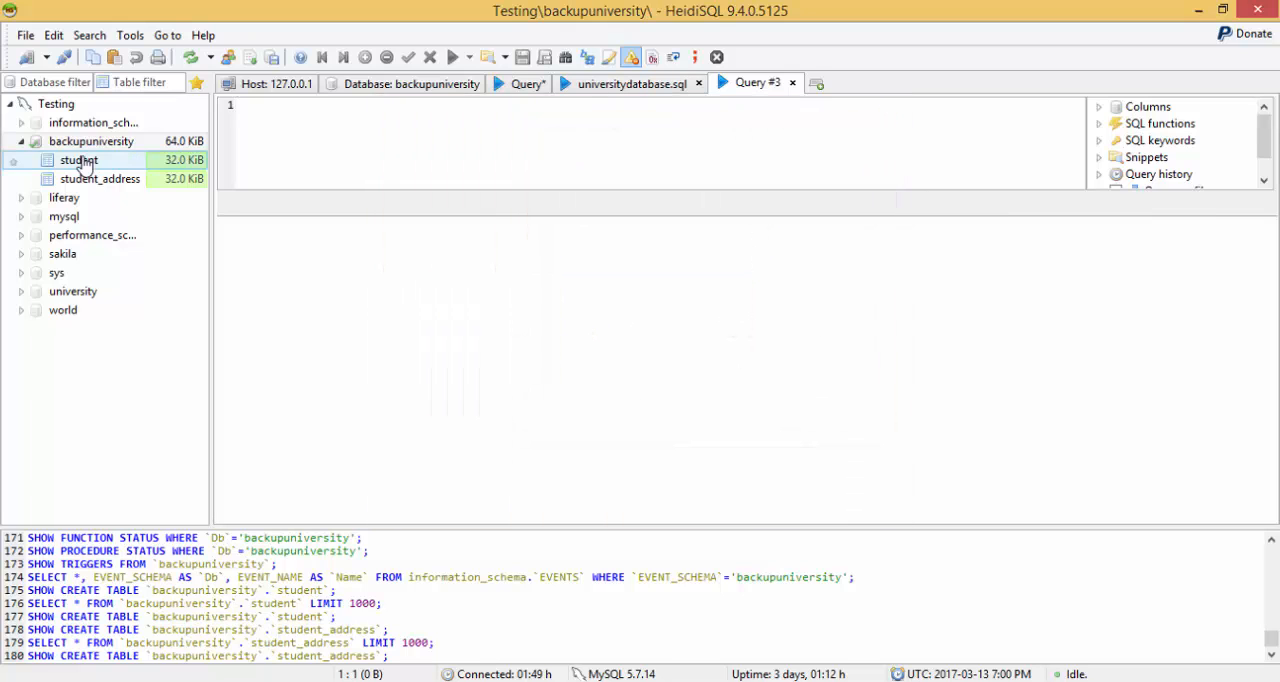
click(64, 216)
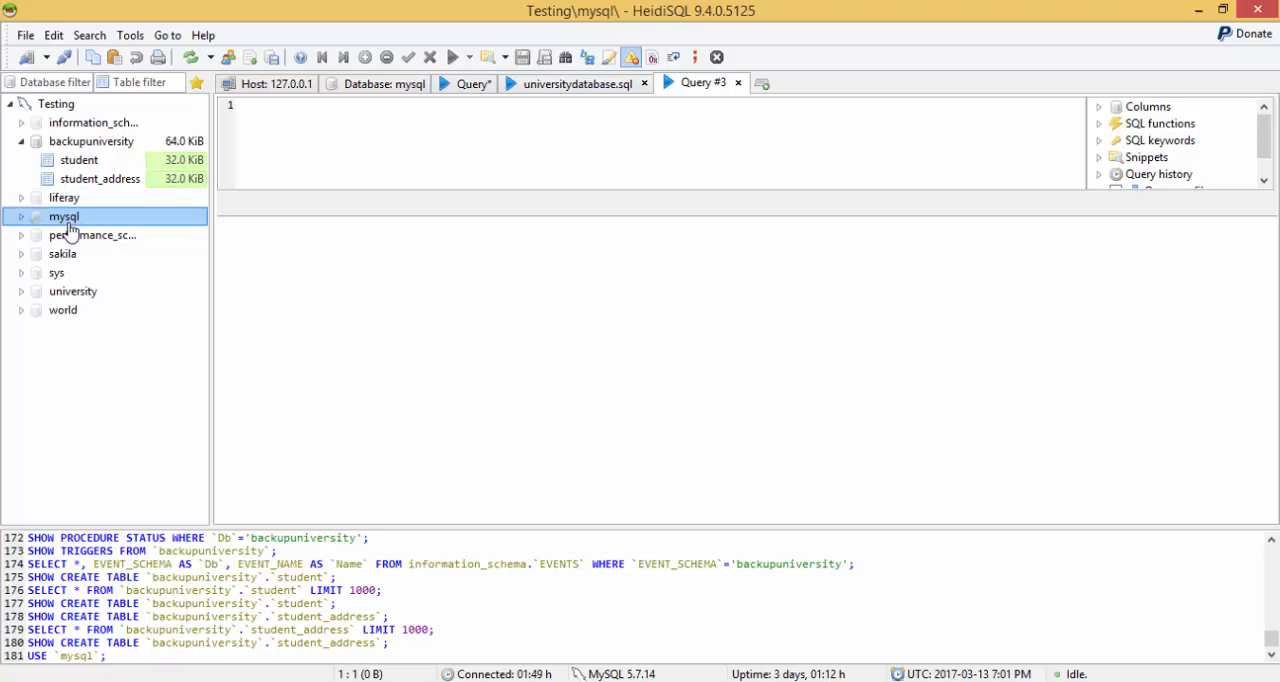
click(91, 141)
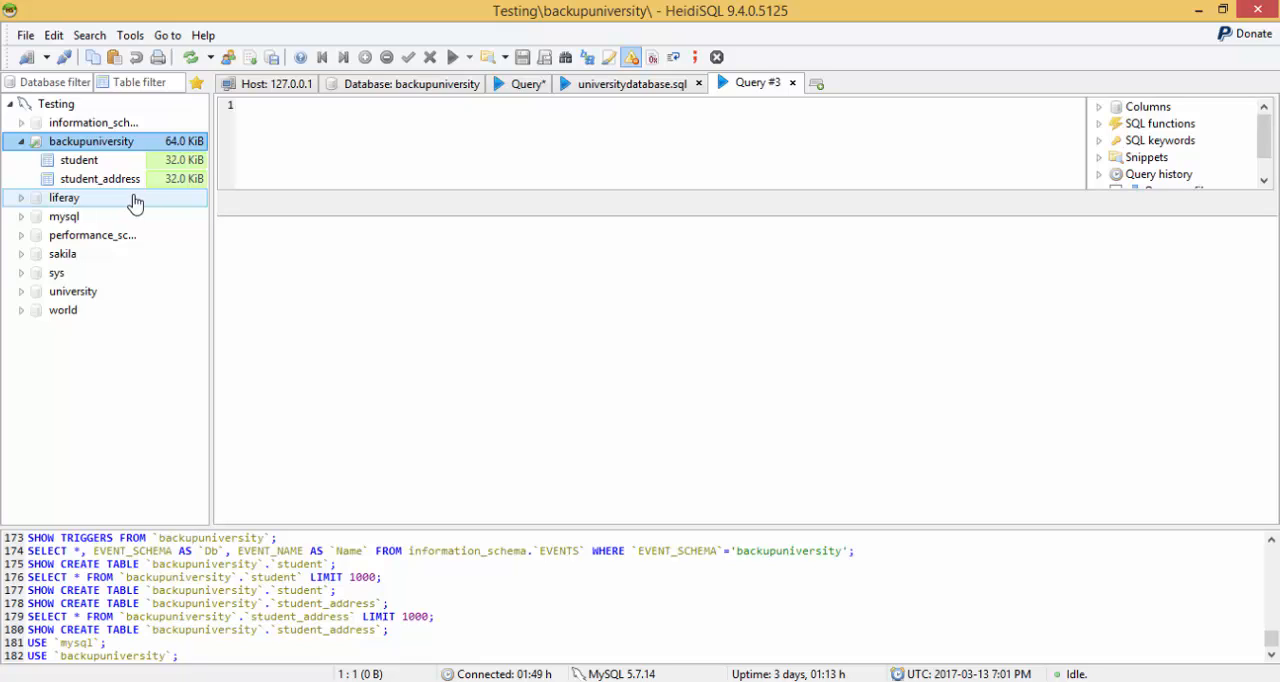
mouse_move(643, 394)
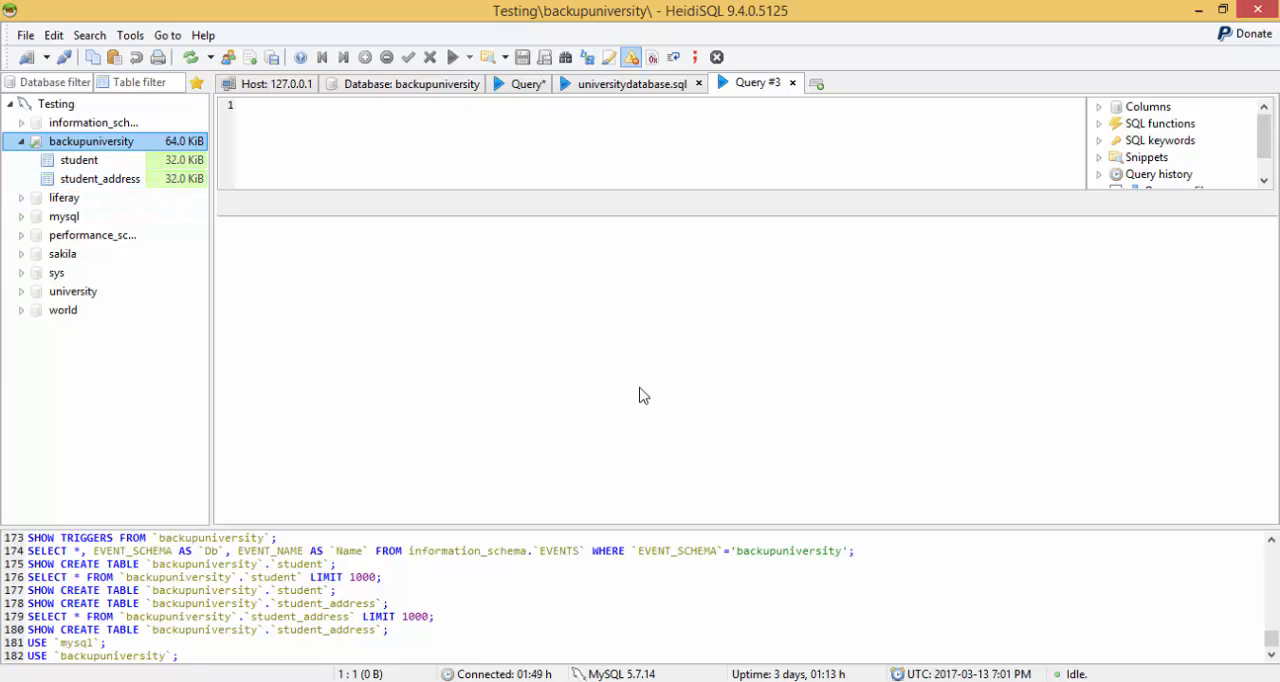